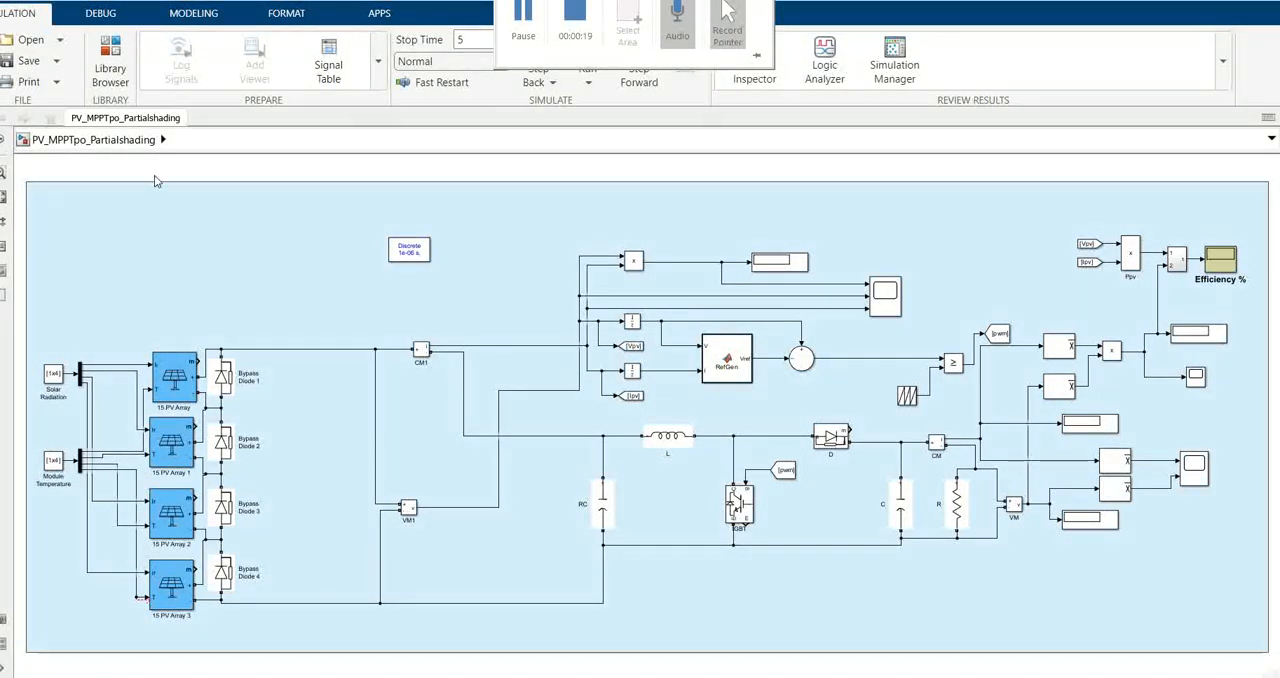
Step: Zoom in on the four PV arrays, their bypass diodes and the Constant radiation and temperature inputs
{"action": "left_click", "coordinate": [686, 50]}
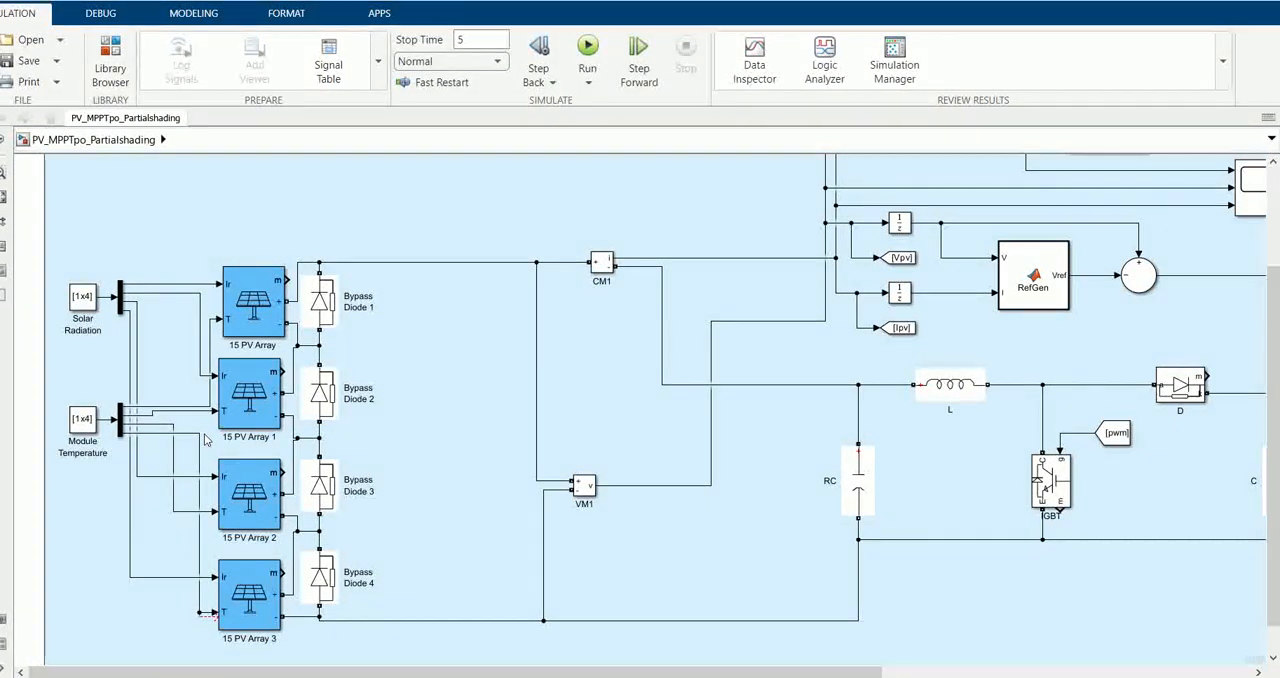
{"action": "mouse_move", "coordinate": [268, 405]}
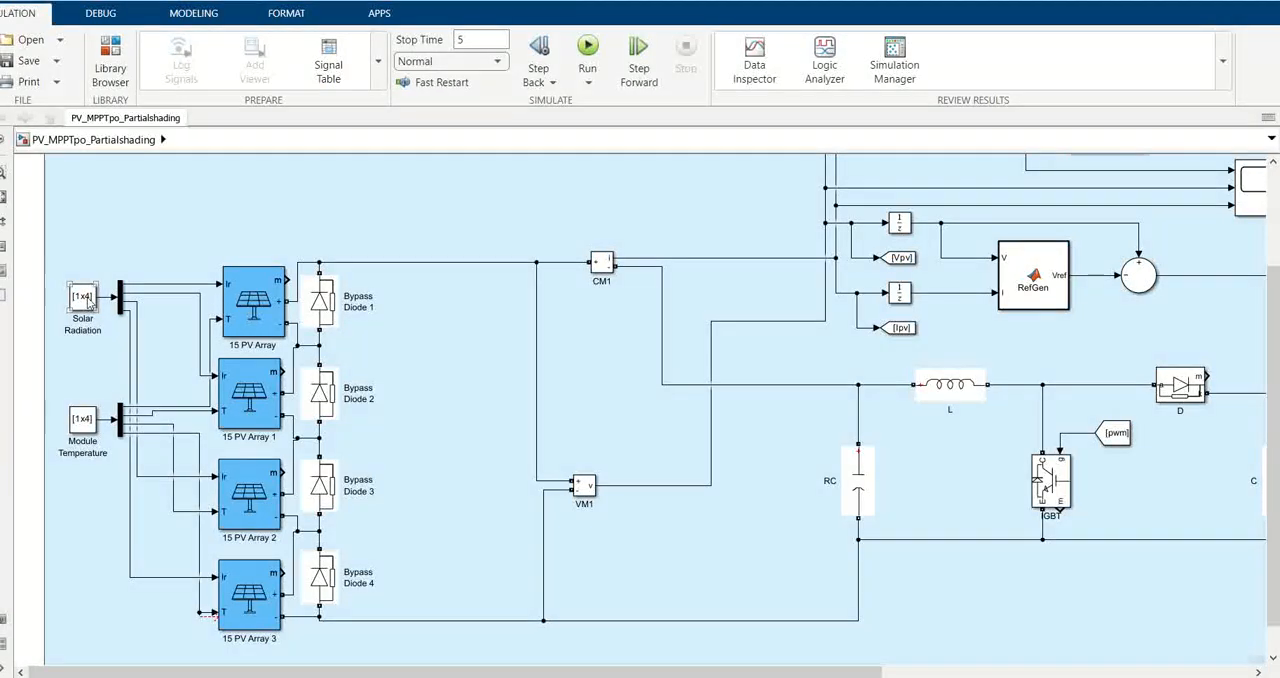
{"action": "double_click", "coordinate": [82, 300]}
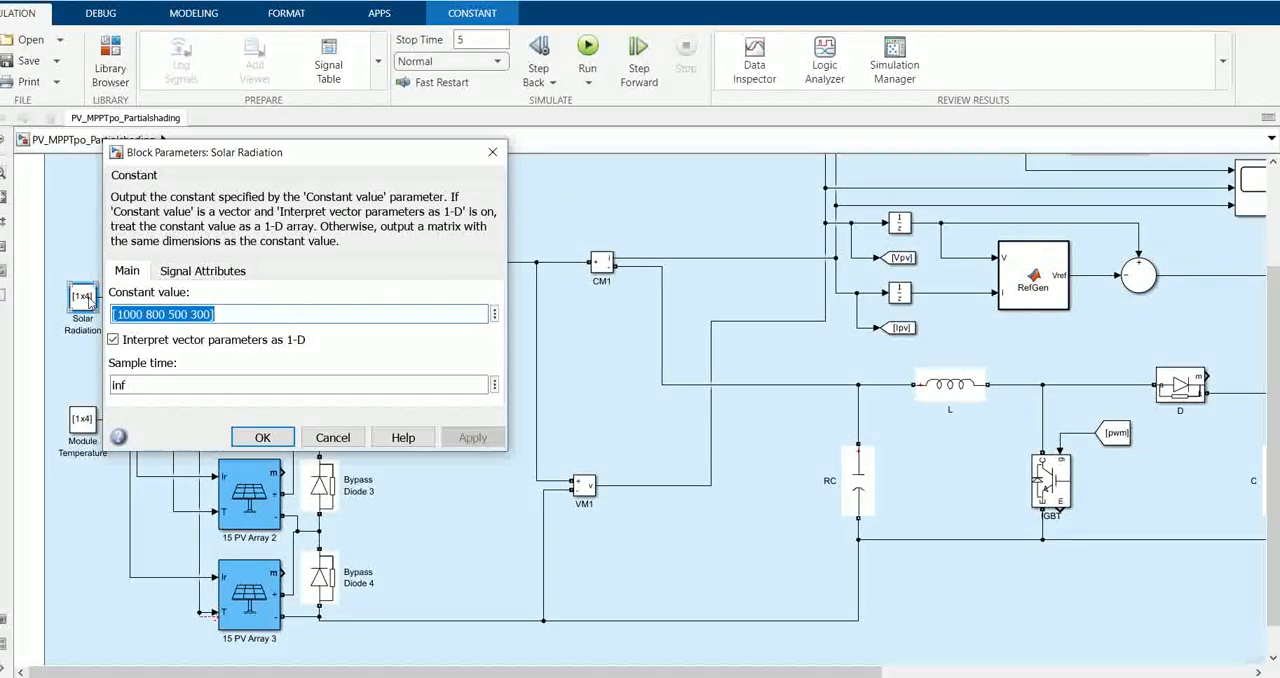
{"action": "left_click", "coordinate": [262, 437]}
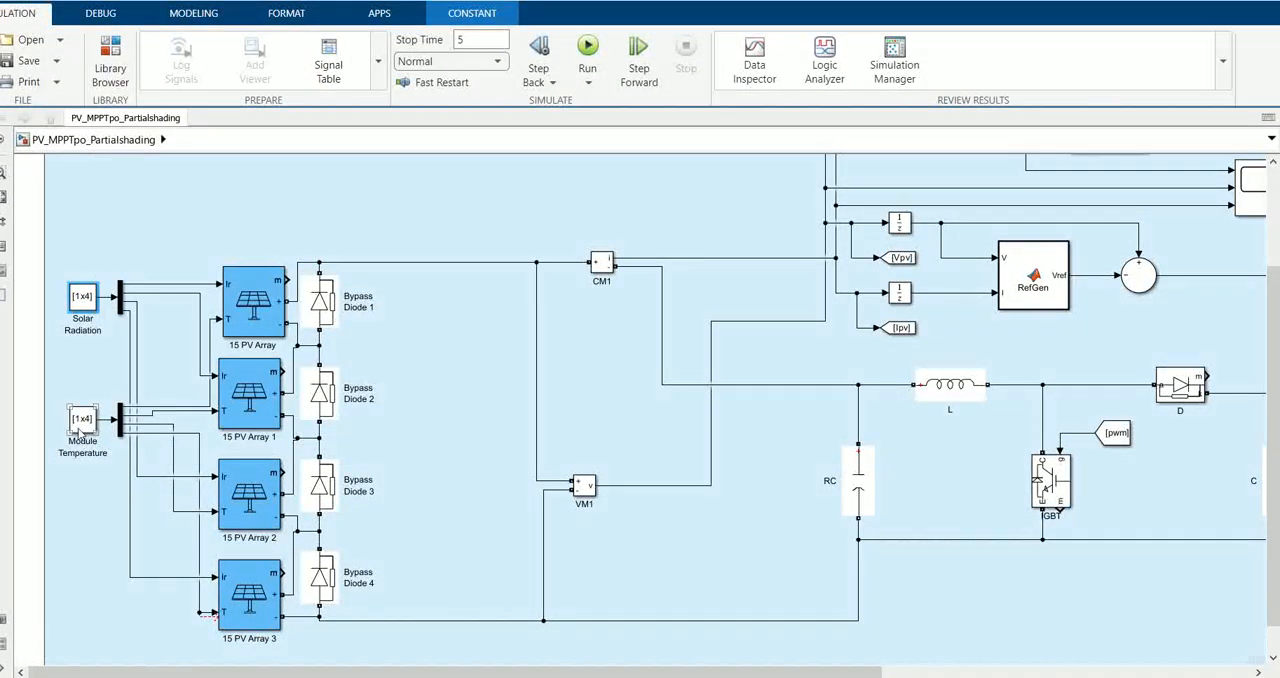
{"action": "double_click", "coordinate": [83, 420]}
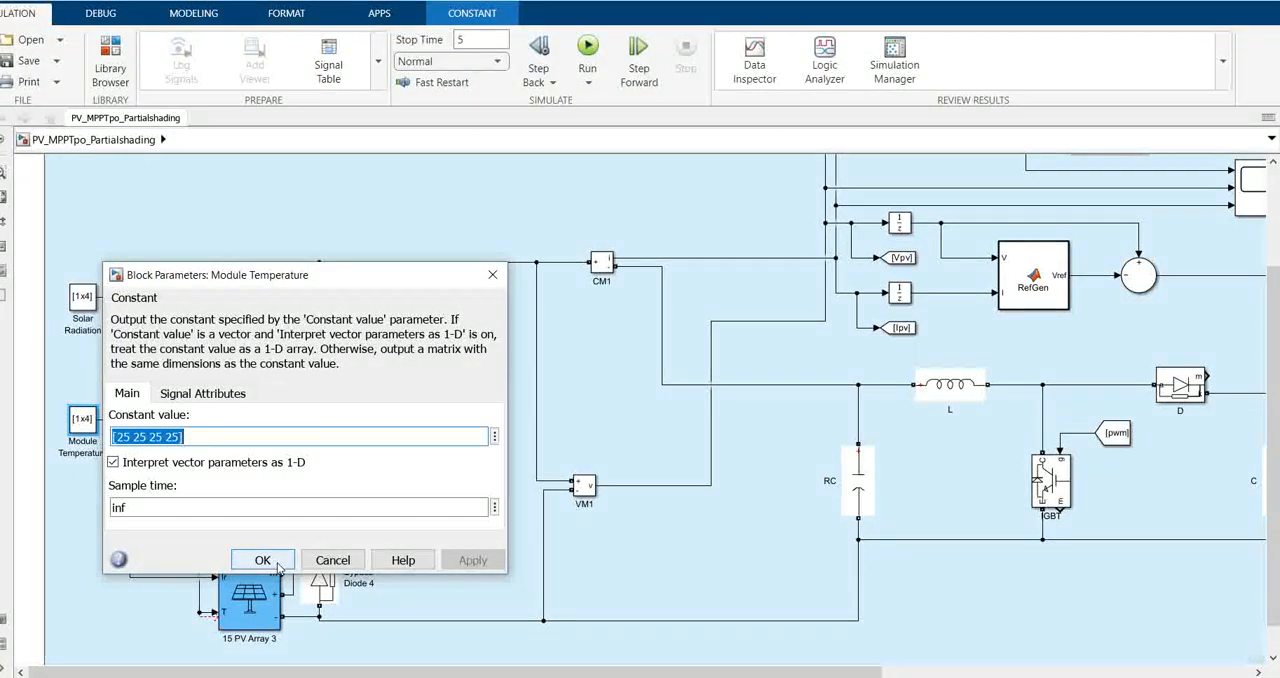
{"action": "left_click", "coordinate": [262, 559]}
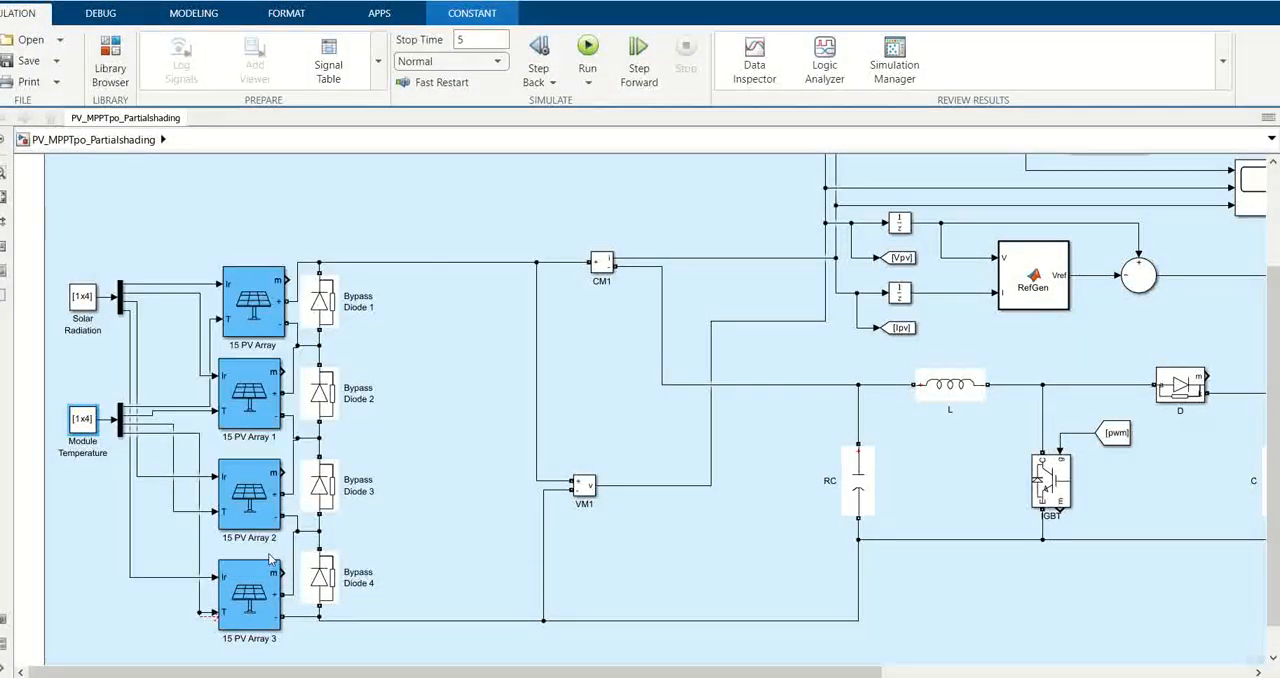
Step: Plot the 15 PV Array's I-V and P-V curves at 1000 W/m2 for 45 and 25 °C
{"action": "left_click", "coordinate": [253, 300]}
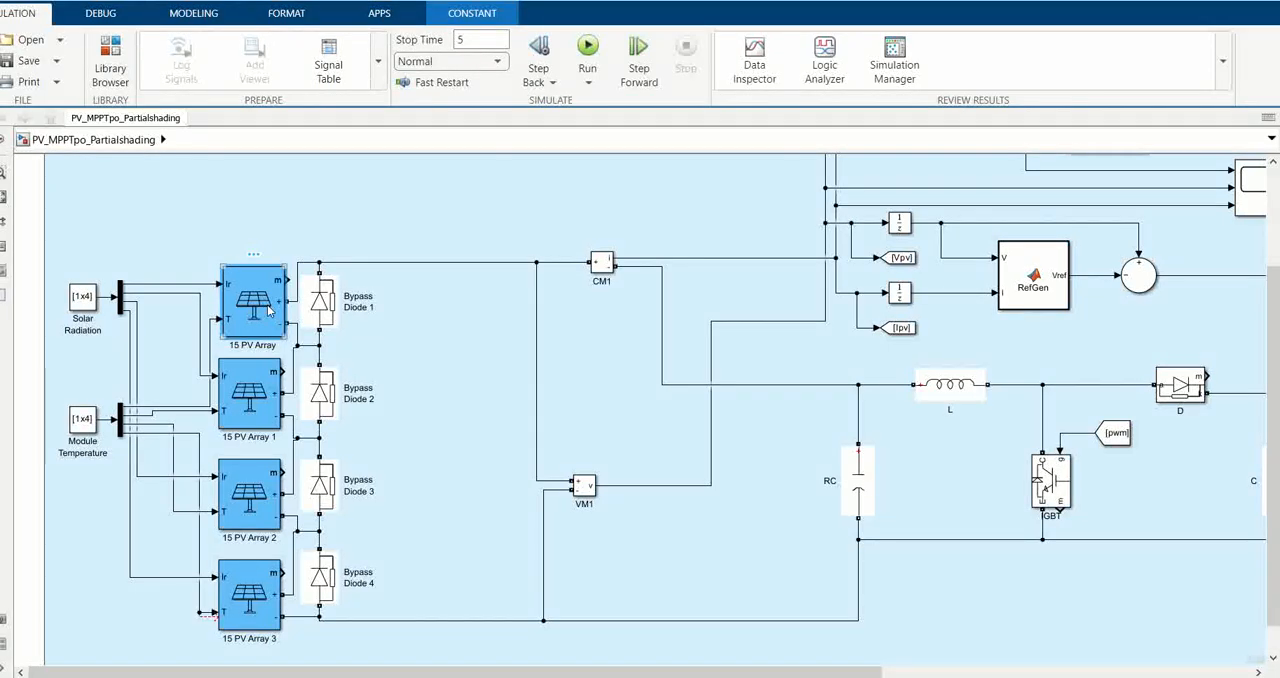
{"action": "left_click", "coordinate": [253, 300]}
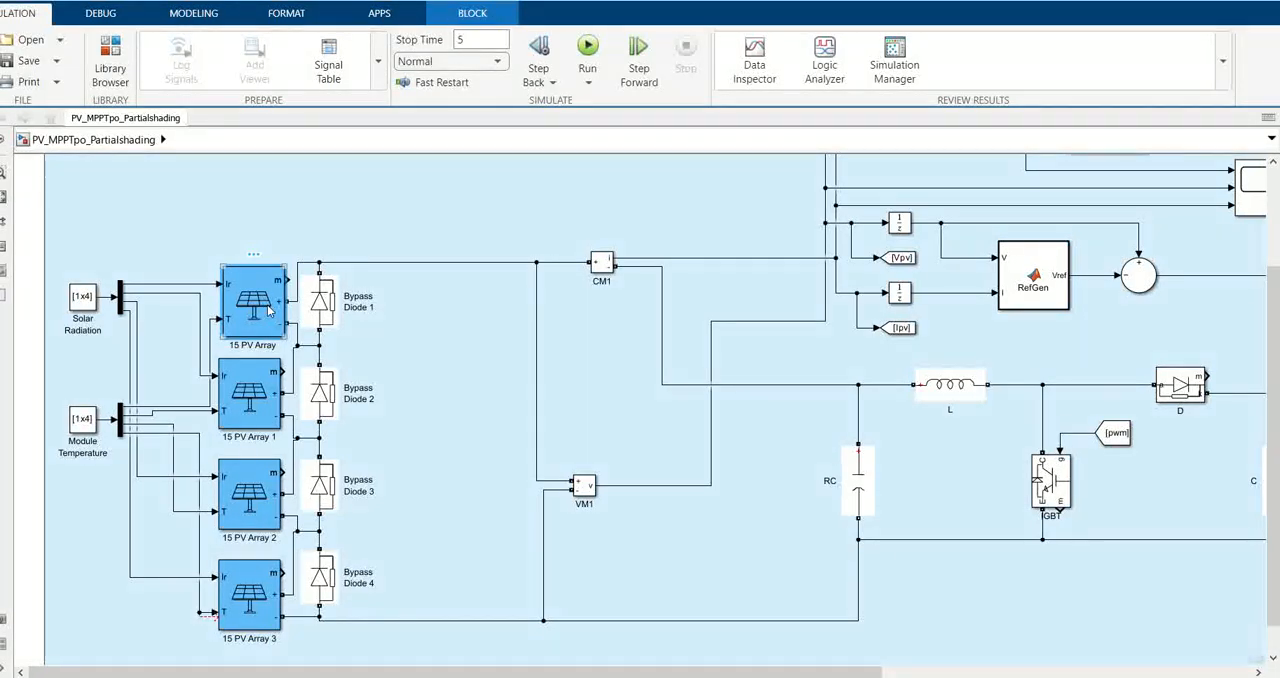
{"action": "double_click", "coordinate": [253, 300]}
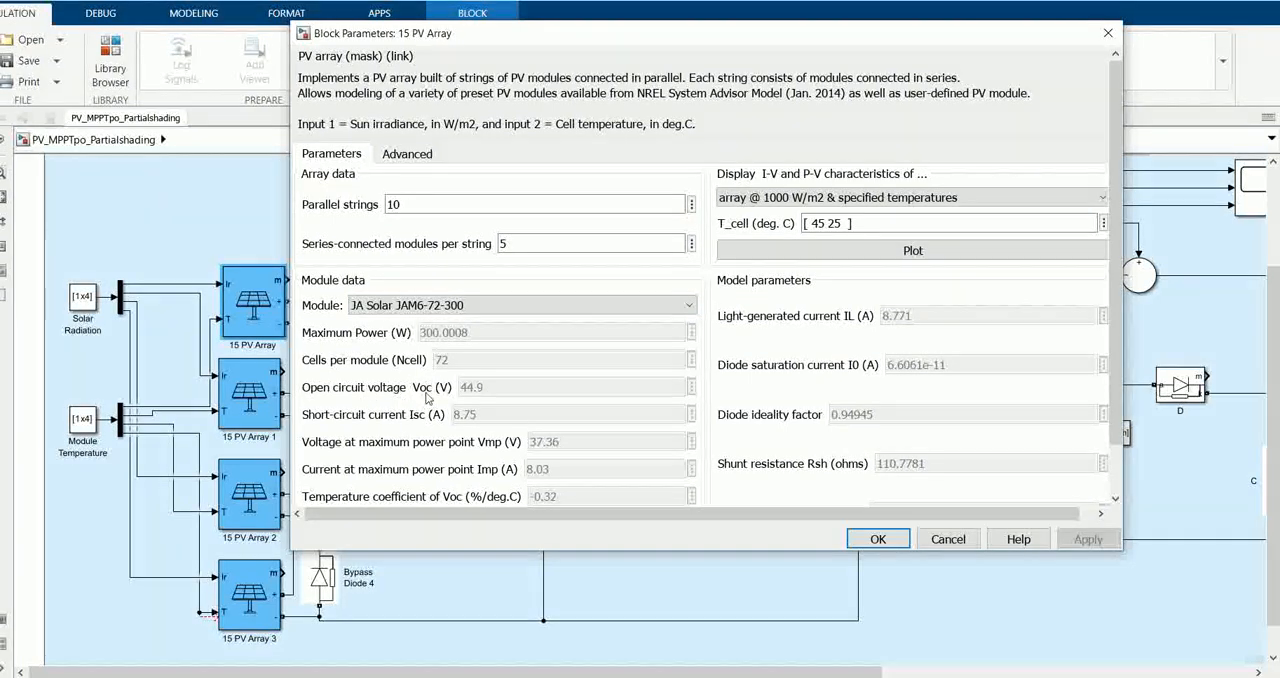
{"action": "mouse_move", "coordinate": [465, 420]}
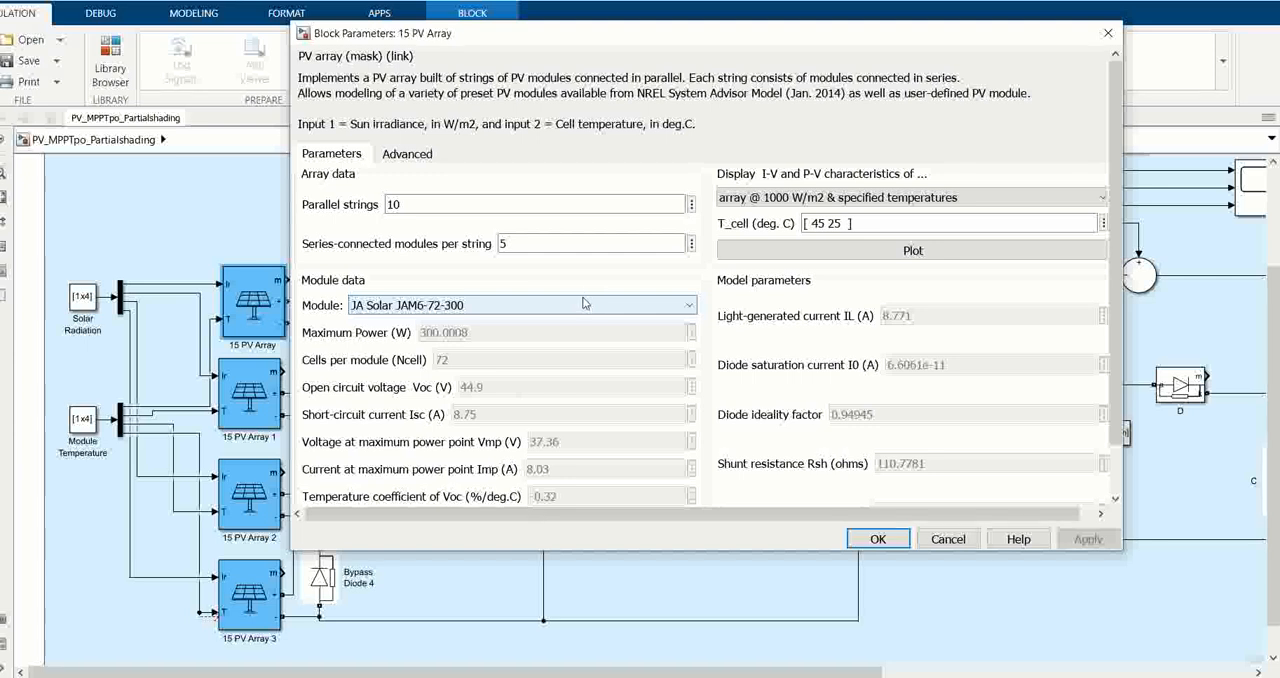
{"action": "mouse_move", "coordinate": [590, 332]}
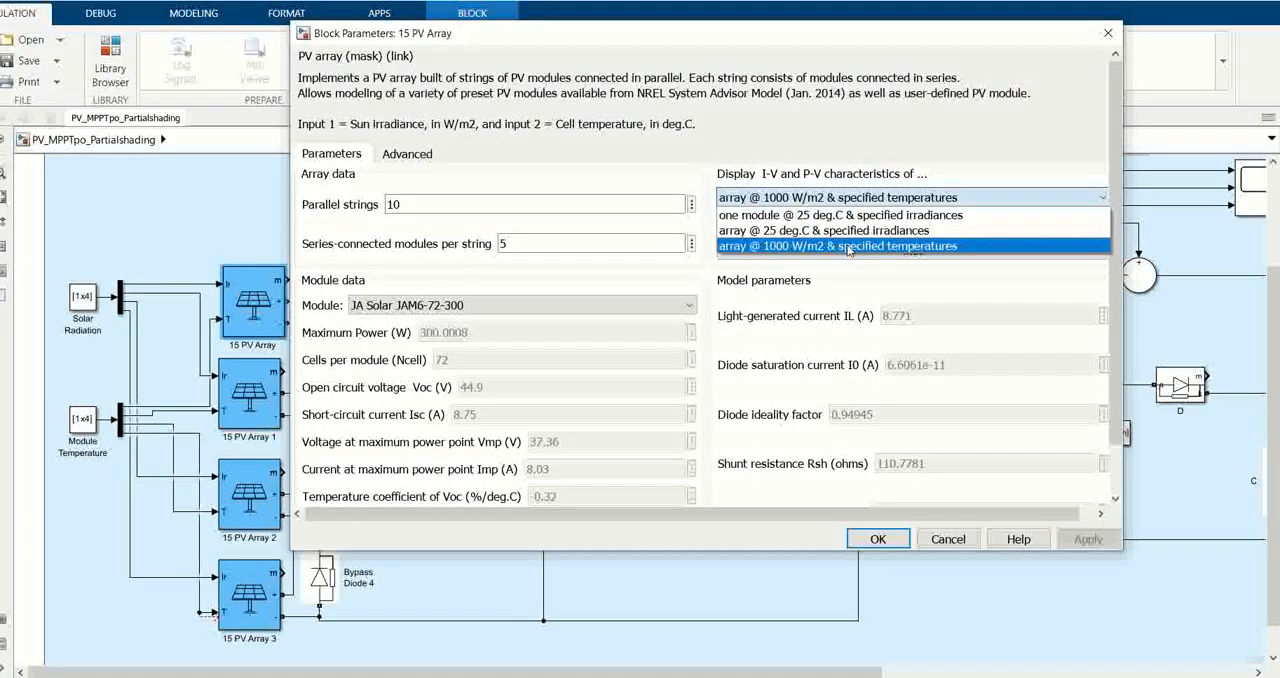
{"action": "left_click", "coordinate": [838, 246]}
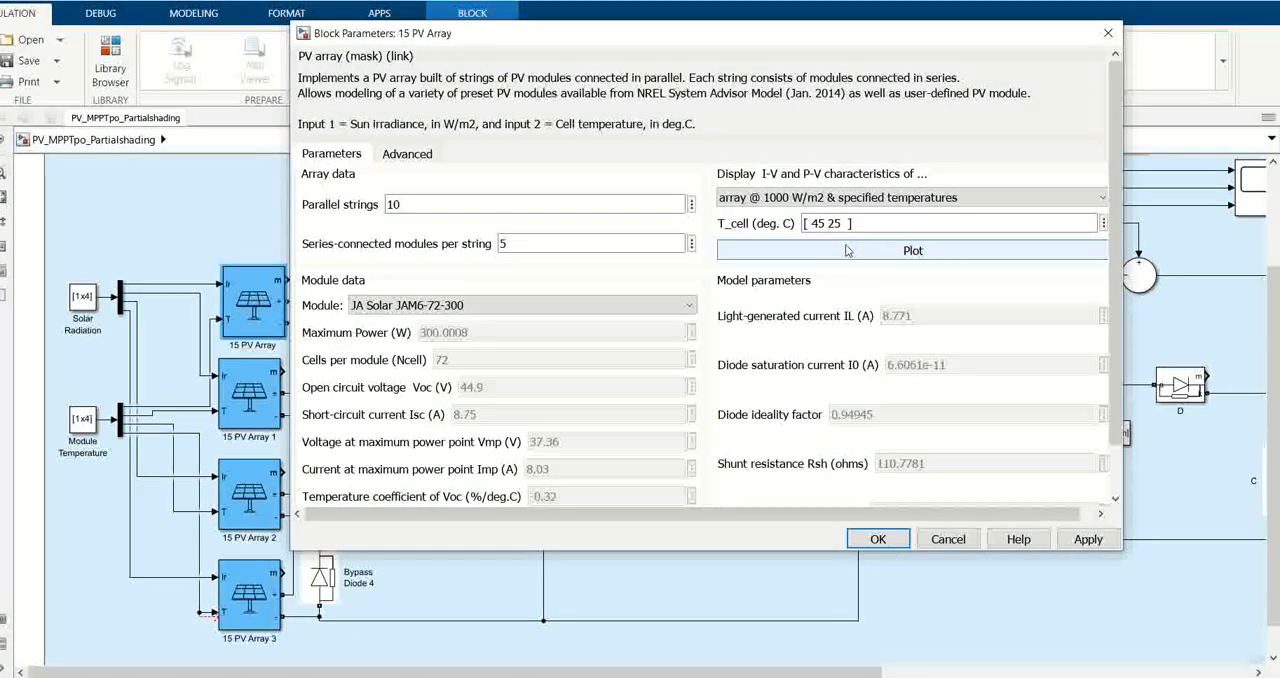
{"action": "left_click", "coordinate": [911, 250]}
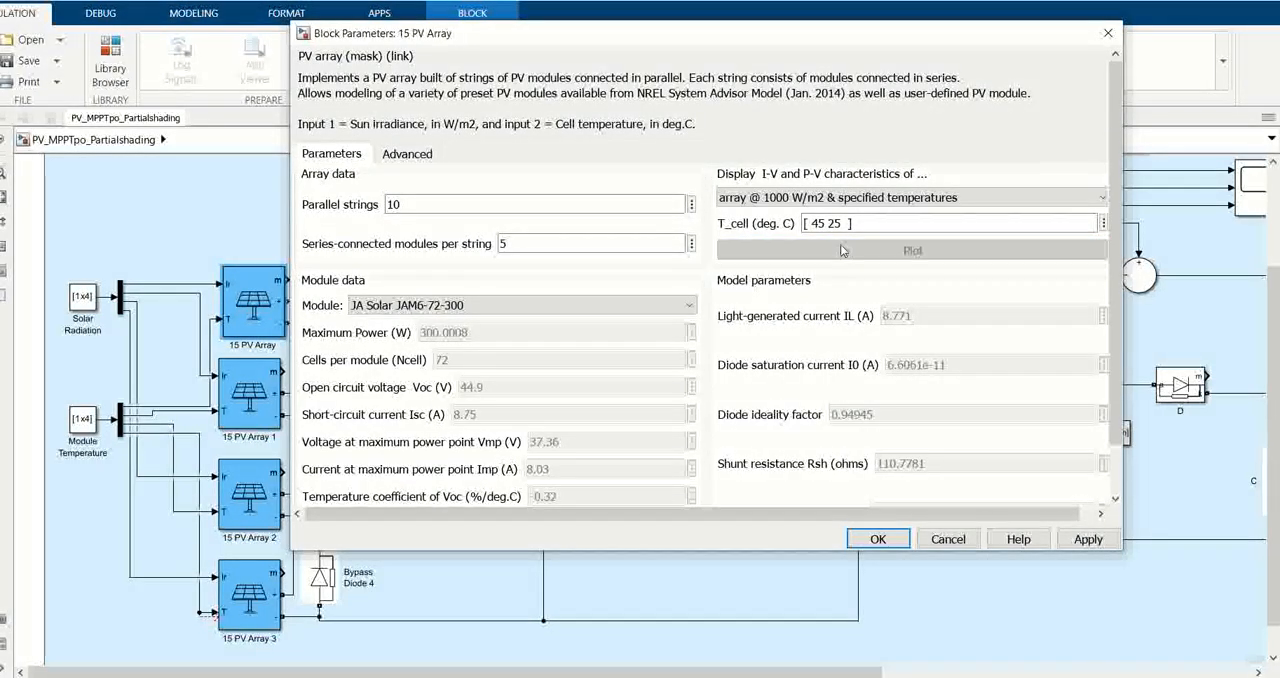
{"action": "left_click", "coordinate": [911, 250]}
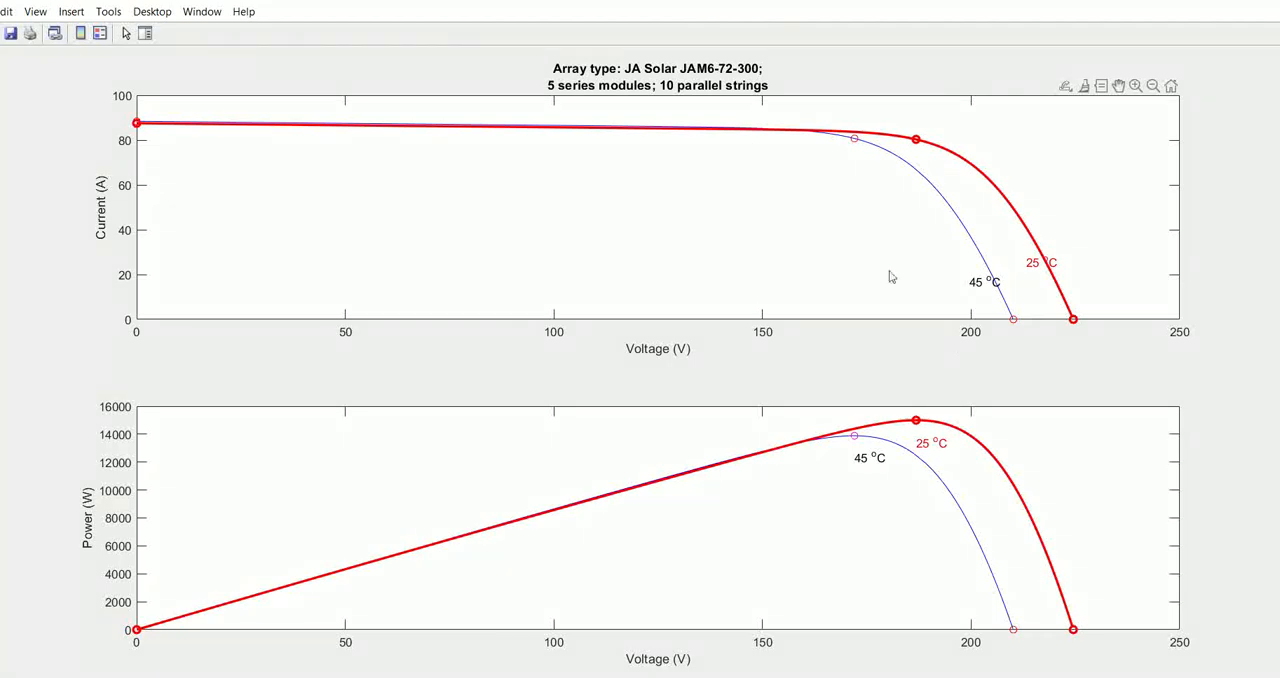
{"action": "mouse_move", "coordinate": [913, 433]}
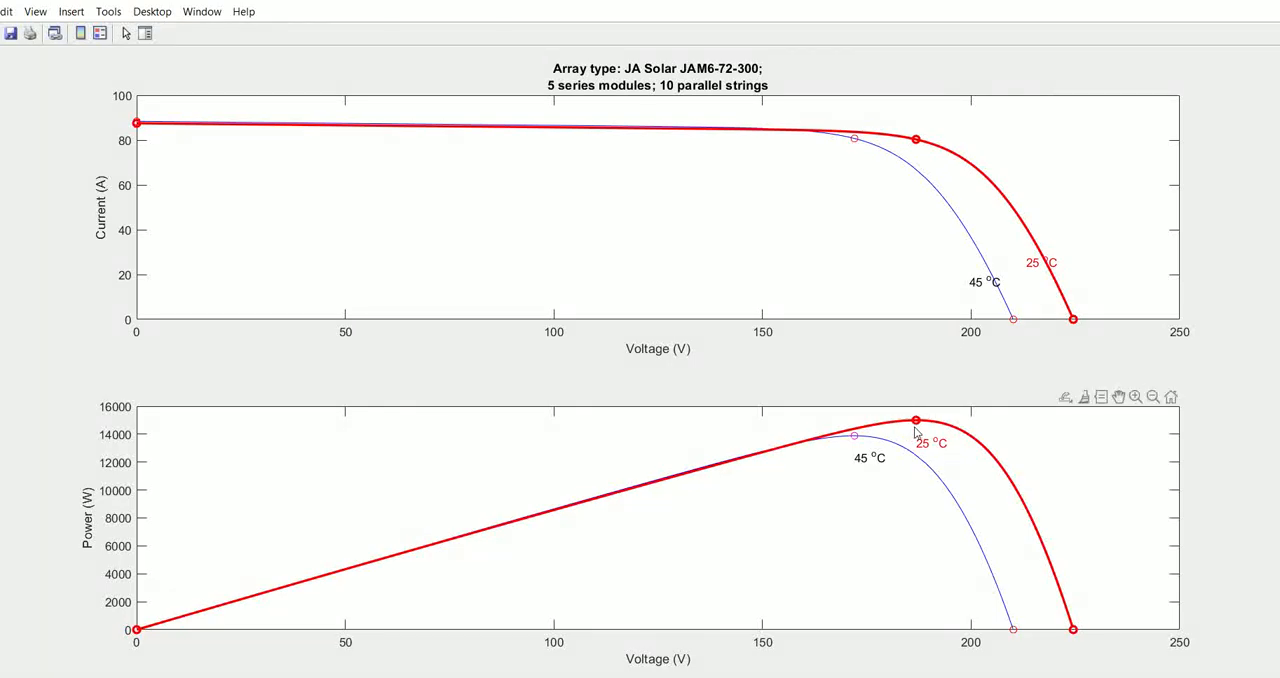
{"action": "mouse_move", "coordinate": [868, 398]}
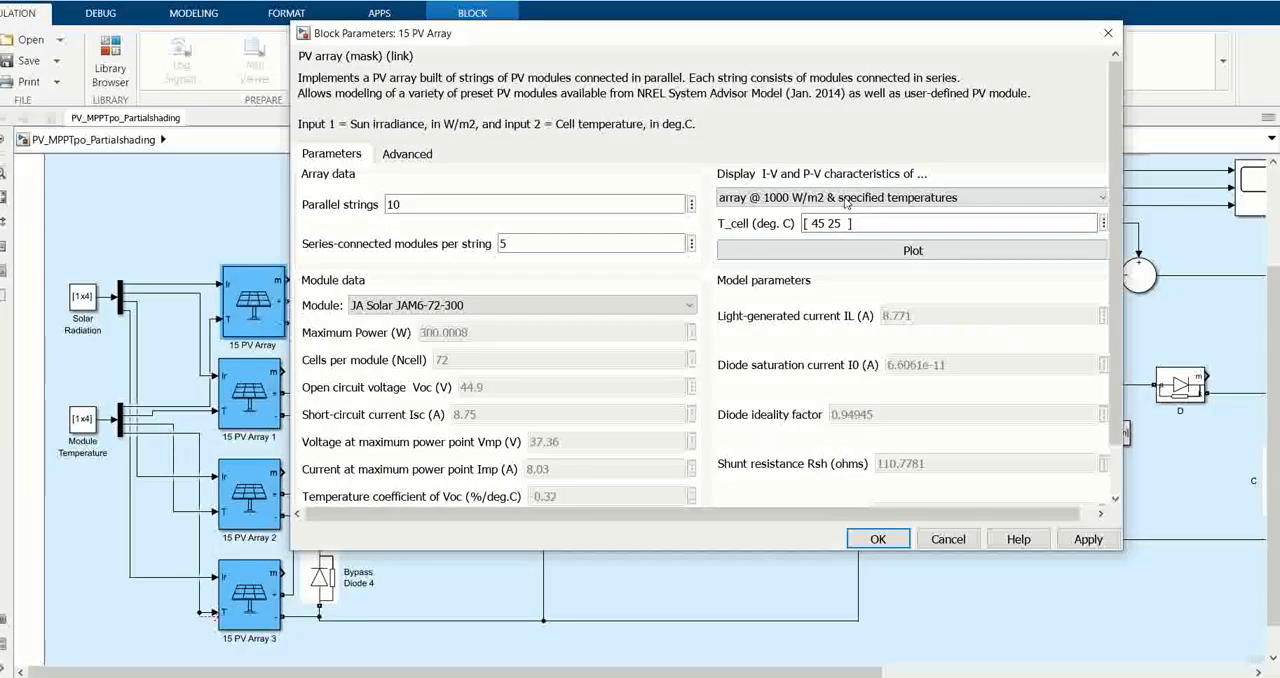
Step: Plot single-module curves at 25 °C for 1000, 500 and 100 W/m2
{"action": "left_click", "coordinate": [900, 197]}
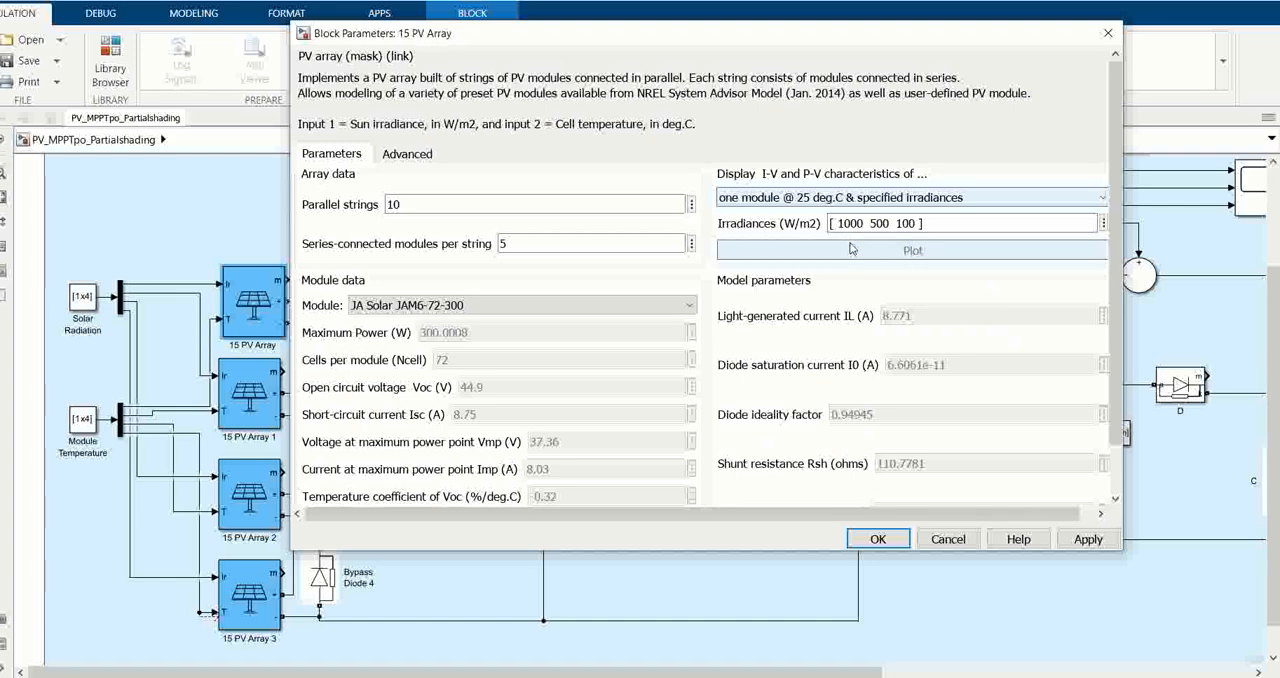
{"action": "left_click", "coordinate": [911, 250]}
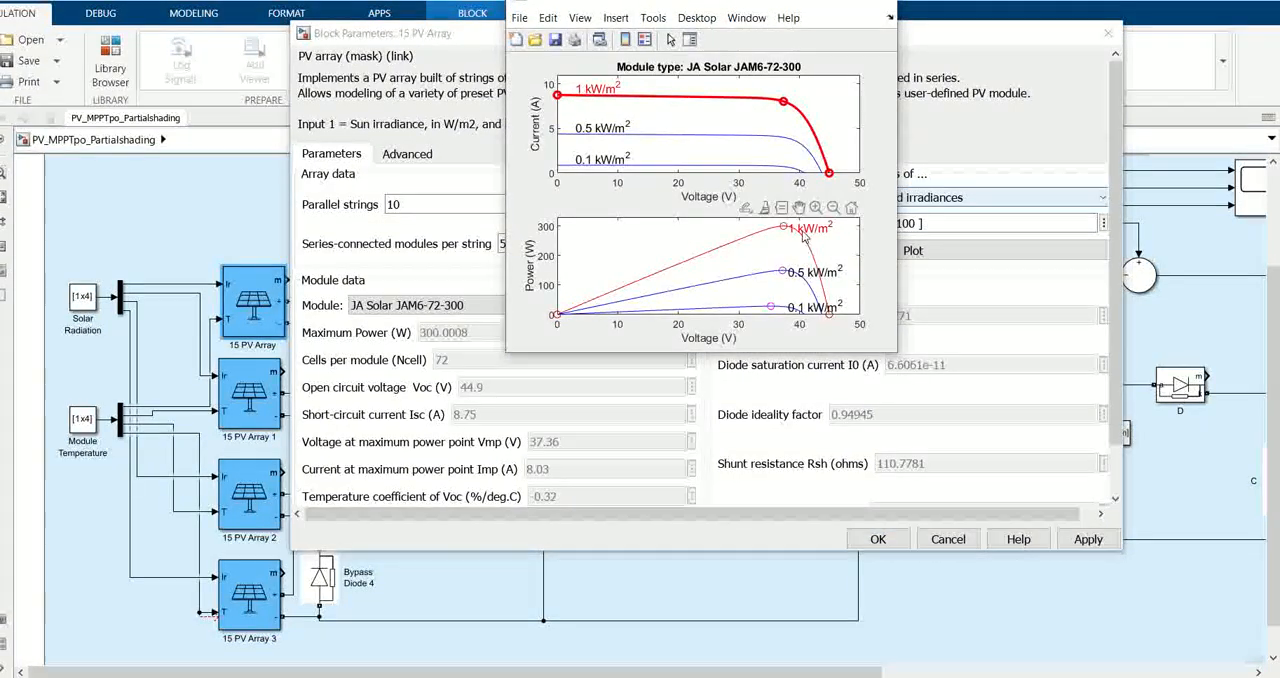
{"action": "mouse_move", "coordinate": [792, 275]}
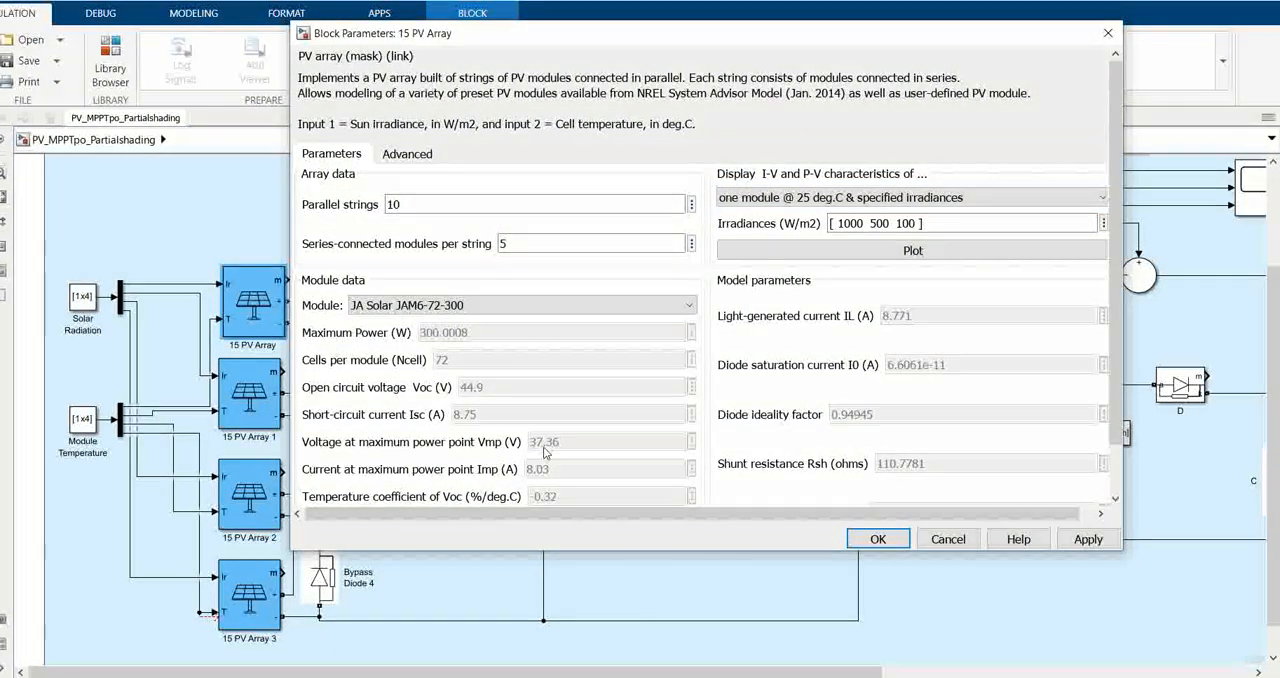
{"action": "mouse_move", "coordinate": [812, 456]}
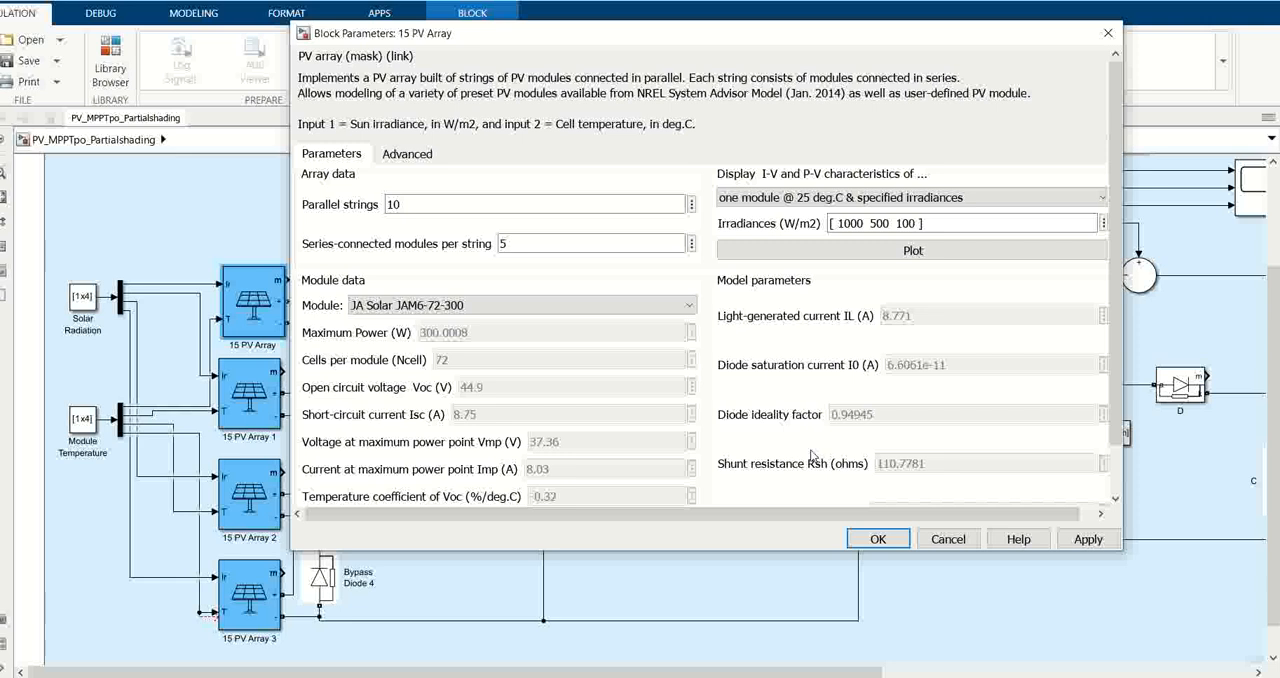
{"action": "mouse_move", "coordinate": [843, 342]}
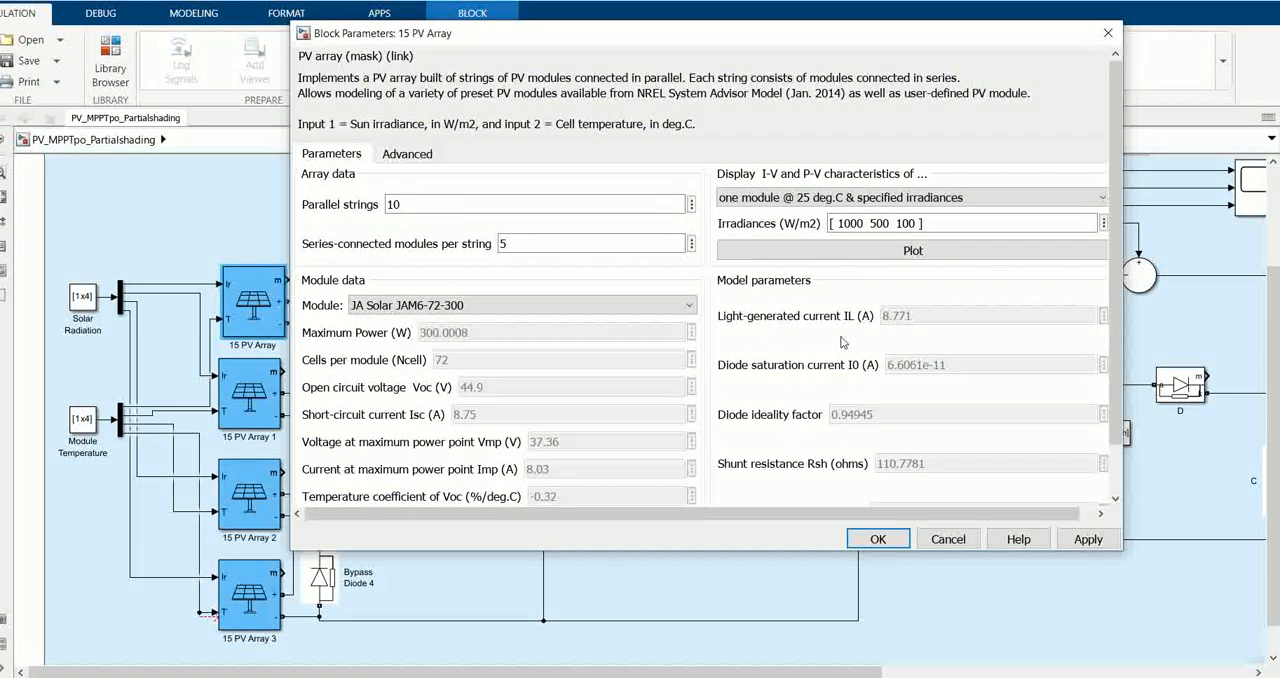
{"action": "mouse_move", "coordinate": [497, 479]}
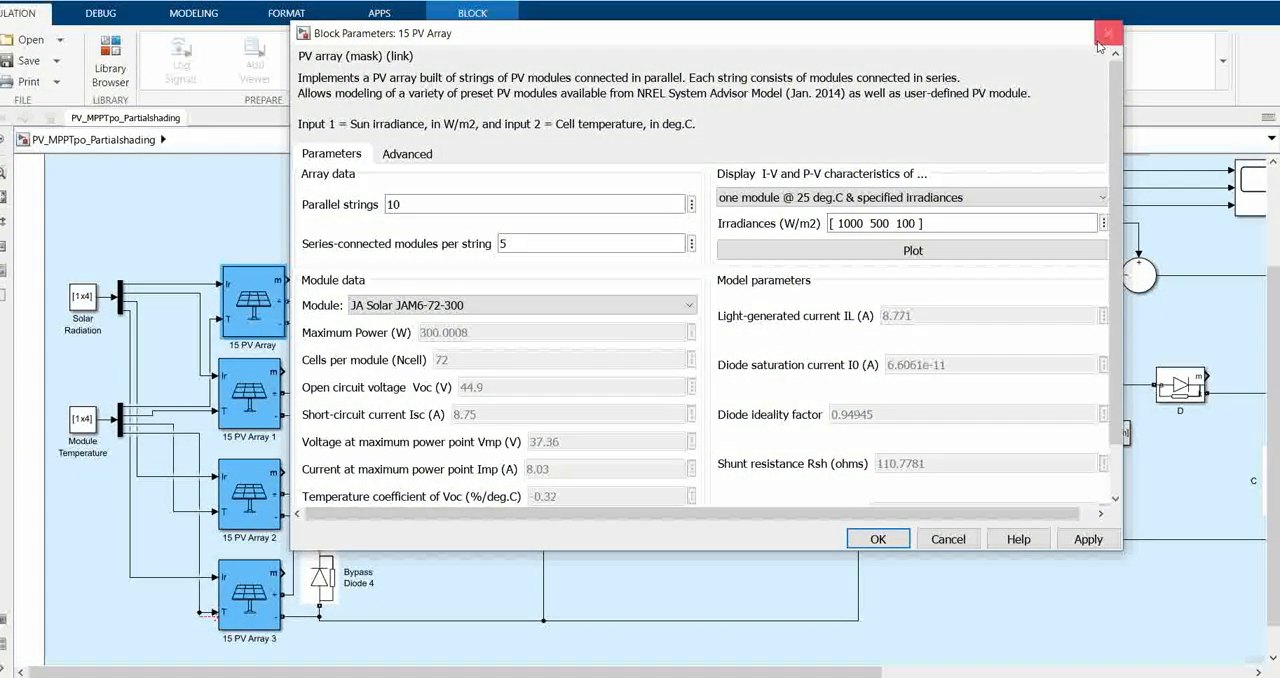
Step: Close the first array's parameters, then plot the curves for 15 PV Array 1
{"action": "left_click", "coordinate": [1107, 33]}
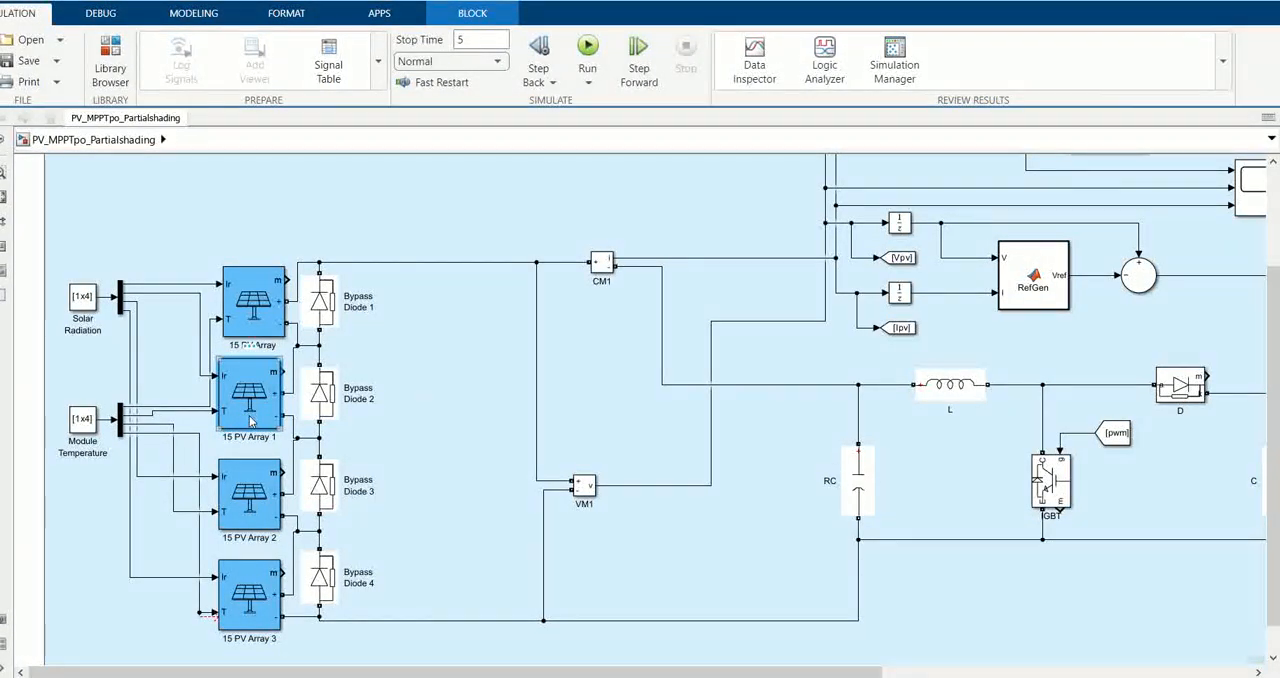
{"action": "double_click", "coordinate": [248, 390]}
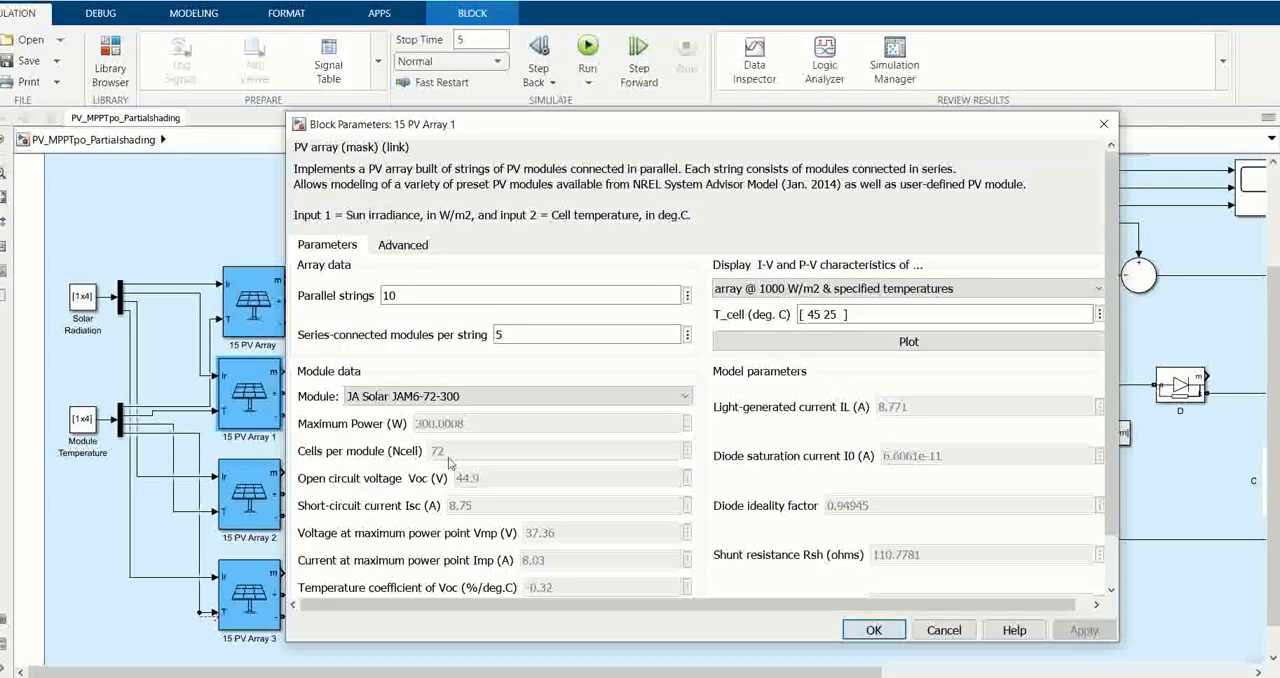
{"action": "mouse_move", "coordinate": [593, 366]}
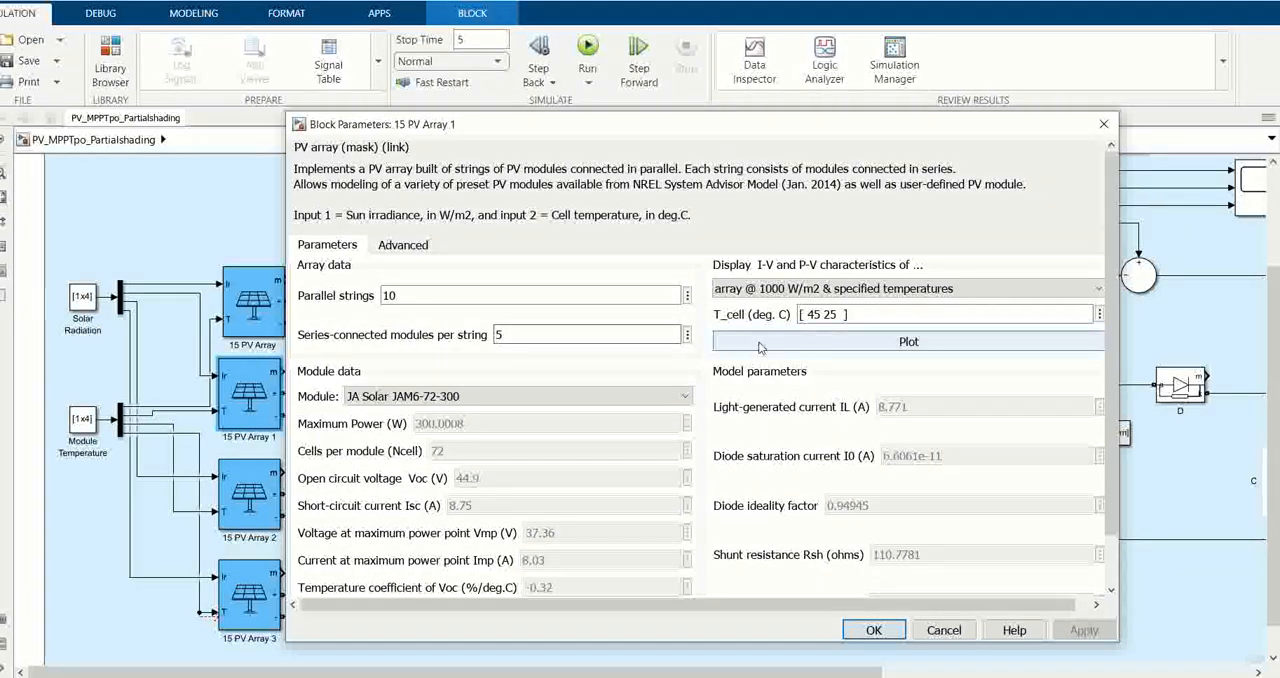
{"action": "left_click", "coordinate": [908, 341]}
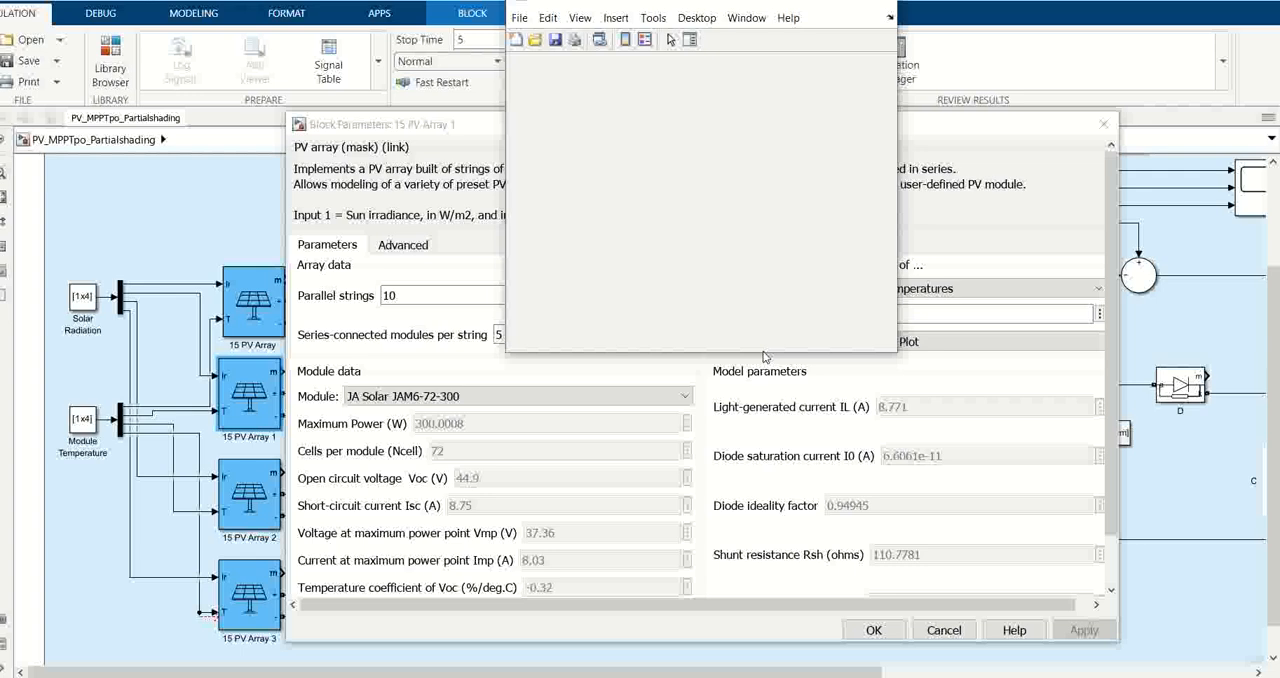
{"action": "left_click", "coordinate": [907, 341]}
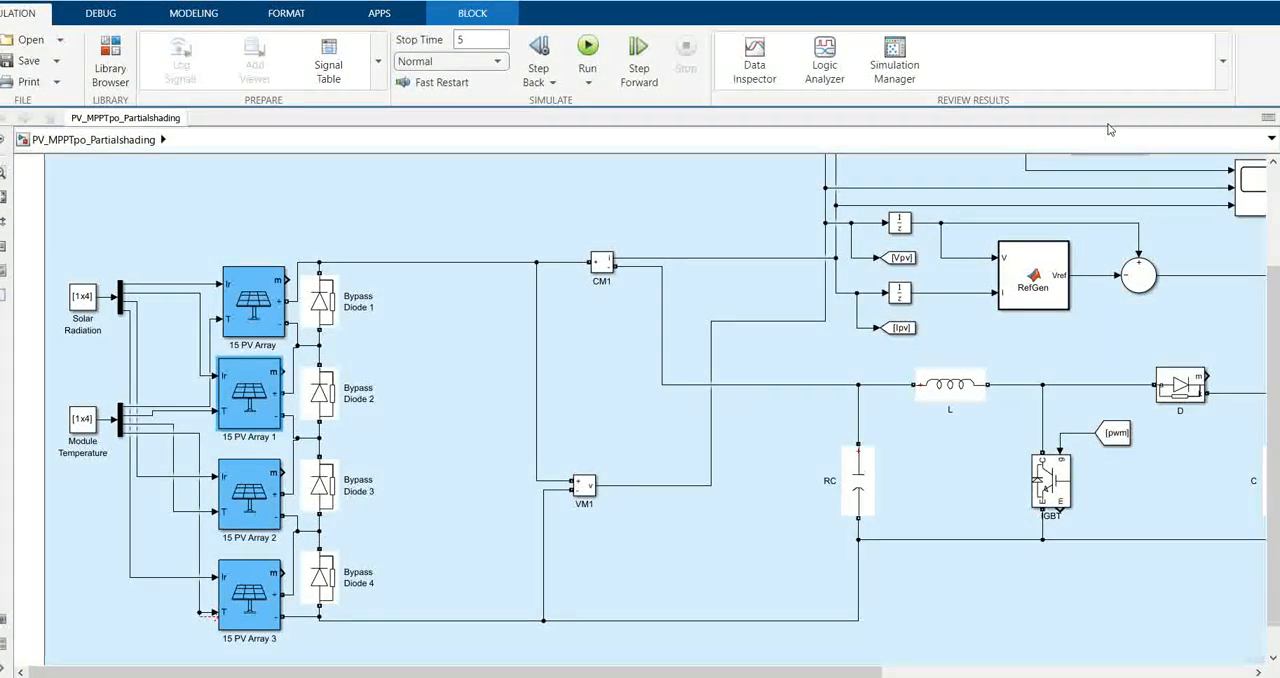
{"action": "mouse_move", "coordinate": [90, 274]}
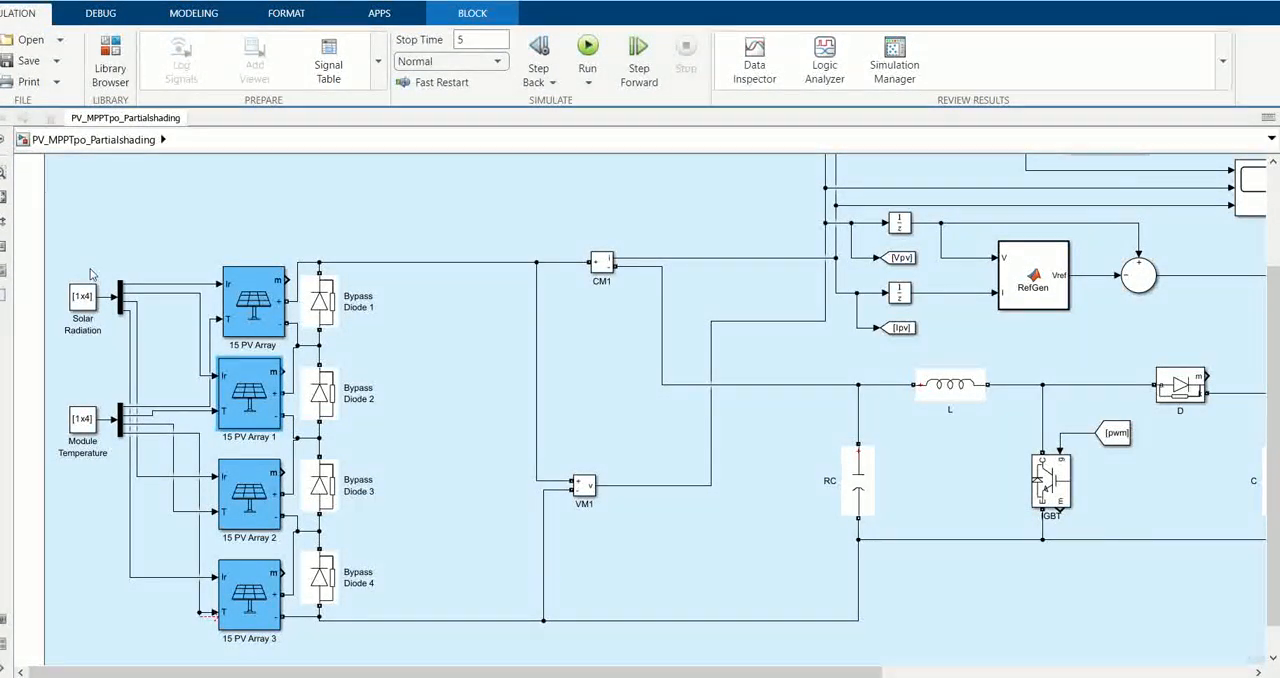
{"action": "double_click", "coordinate": [82, 302]}
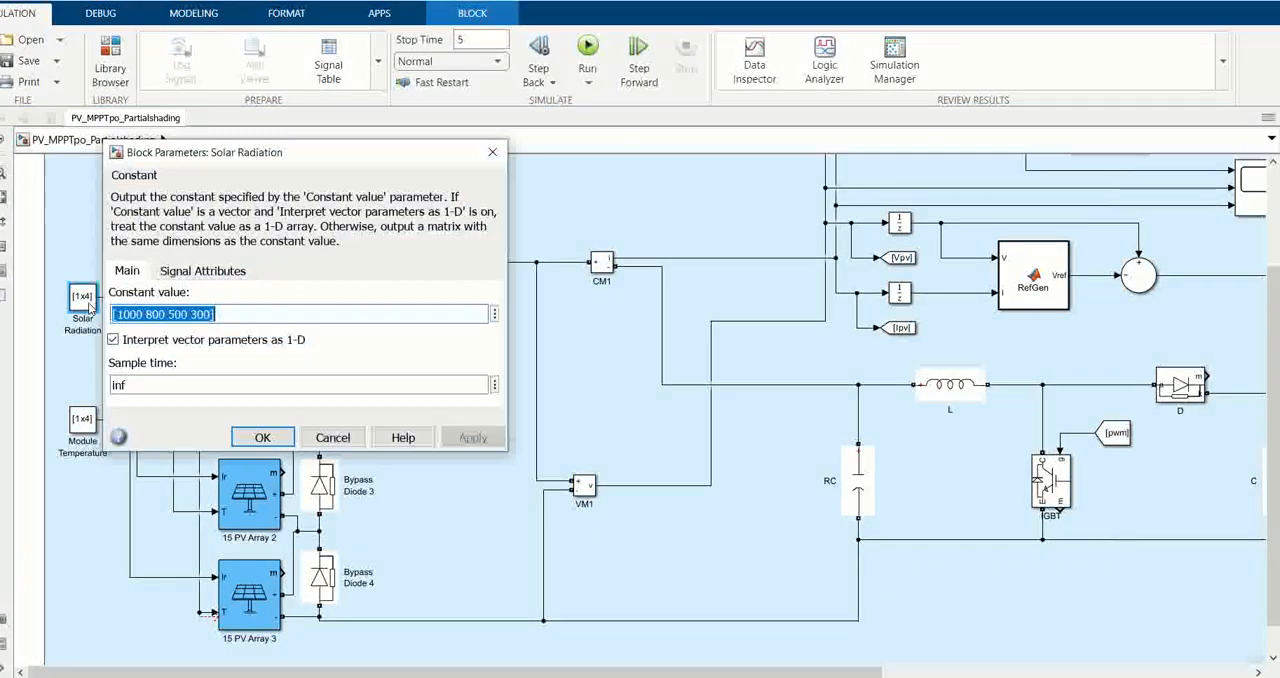
{"action": "double_click", "coordinate": [127, 314]}
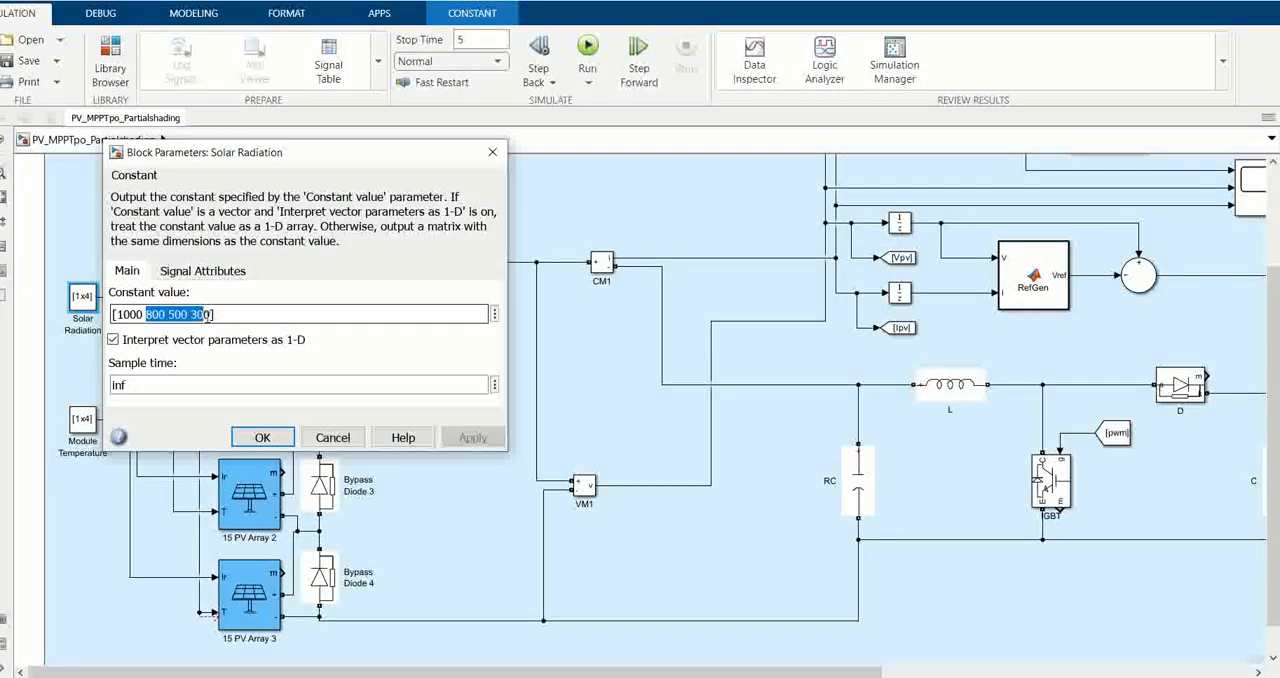
{"action": "type", "text": "800"}
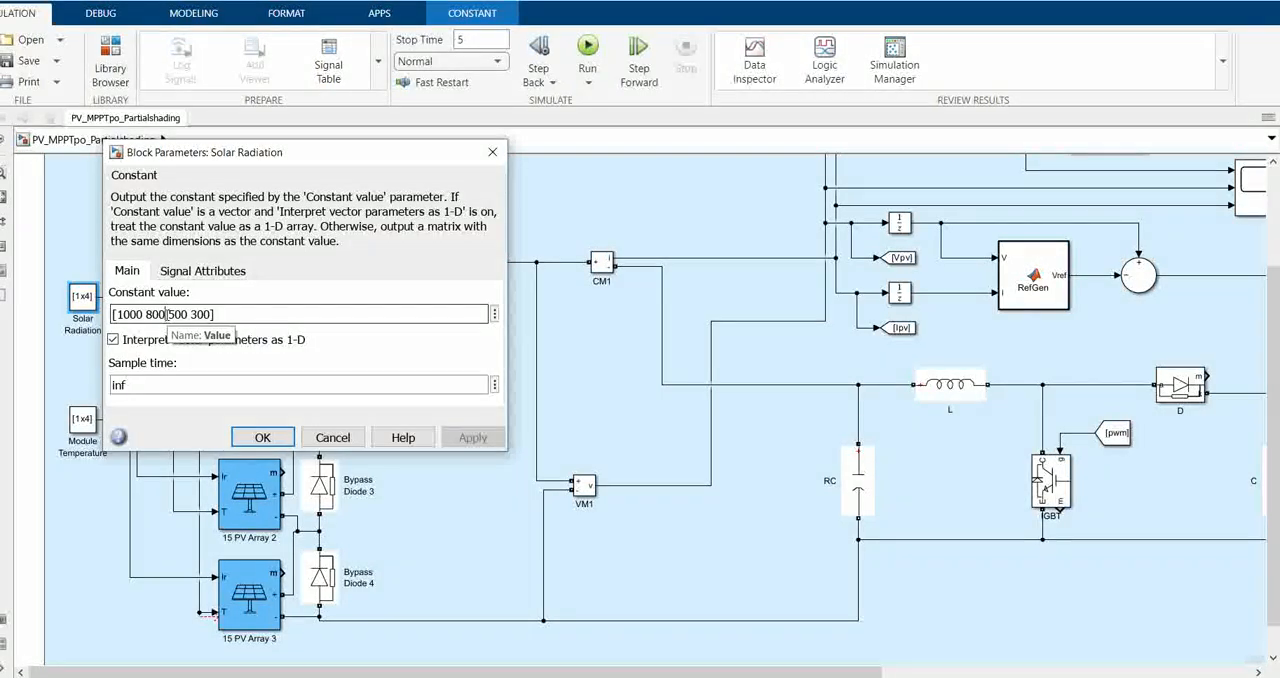
{"action": "double_click", "coordinate": [179, 314]}
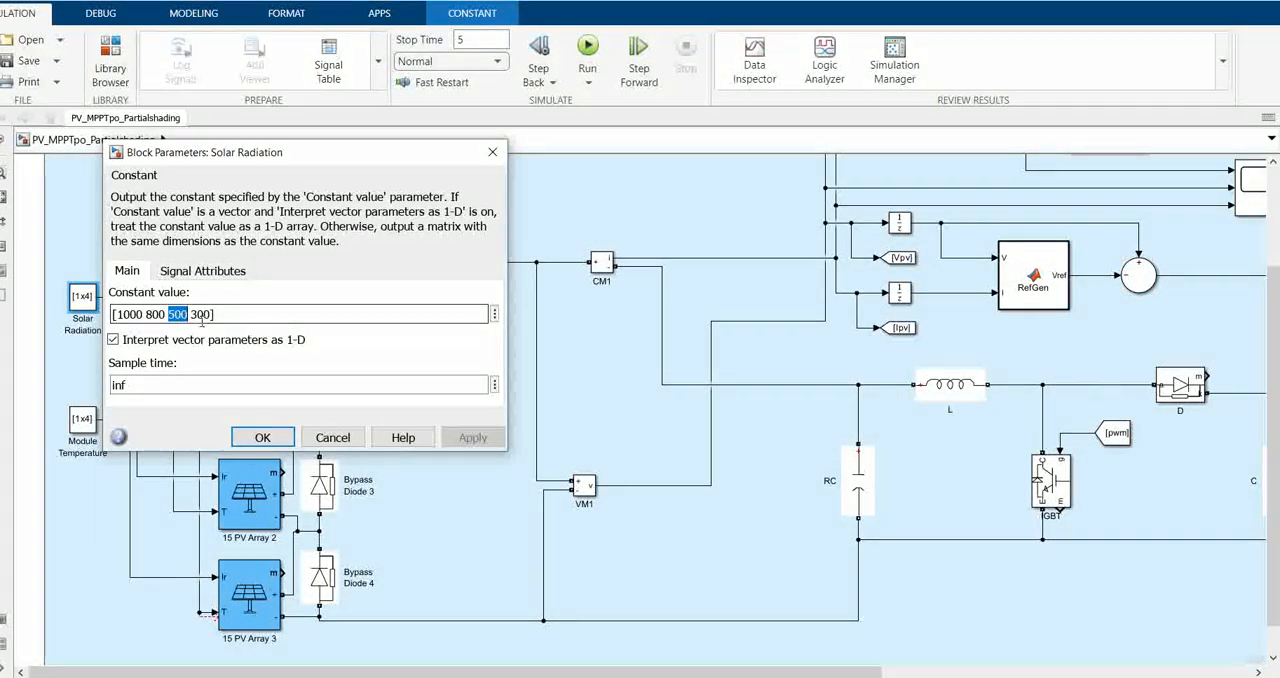
{"action": "double_click", "coordinate": [200, 314]}
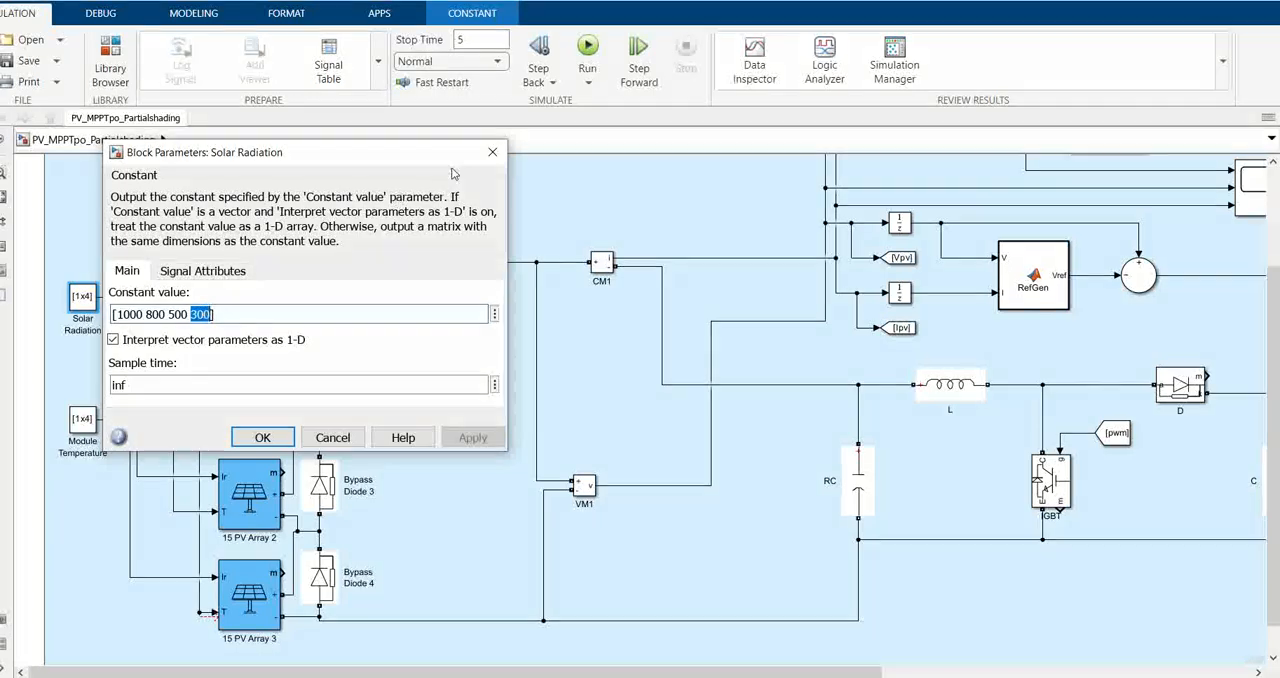
{"action": "mouse_move", "coordinate": [423, 173]}
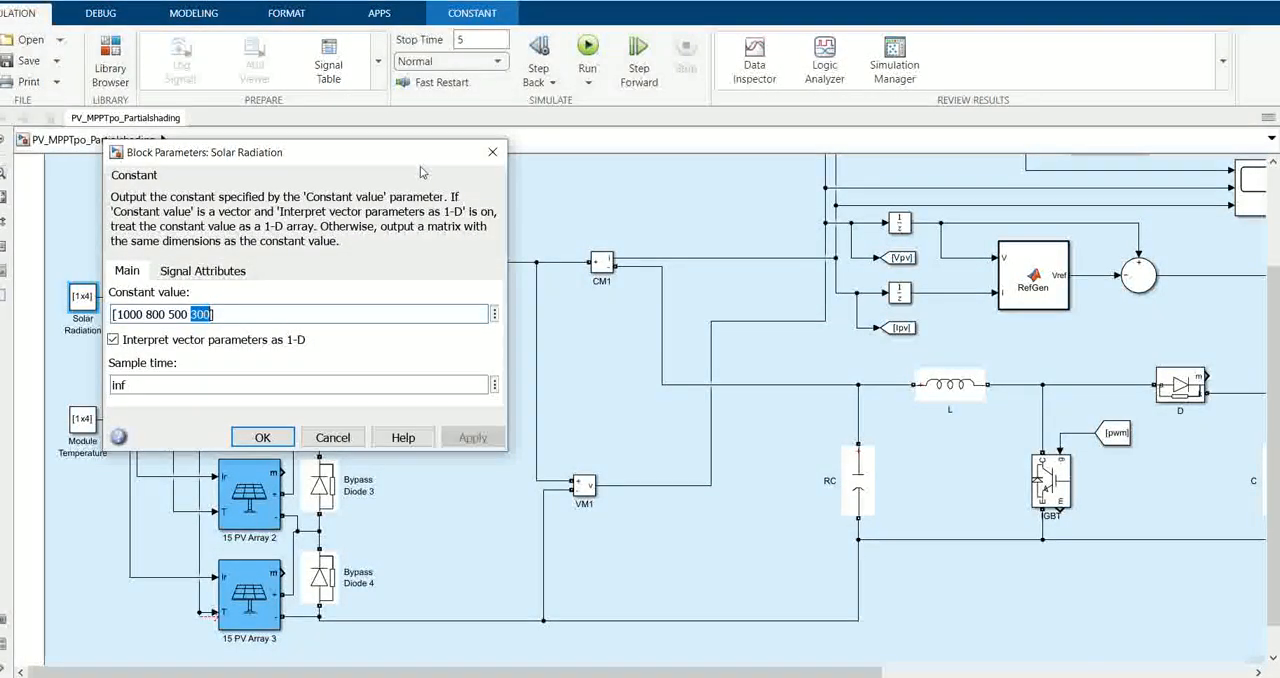
{"action": "left_click", "coordinate": [262, 437]}
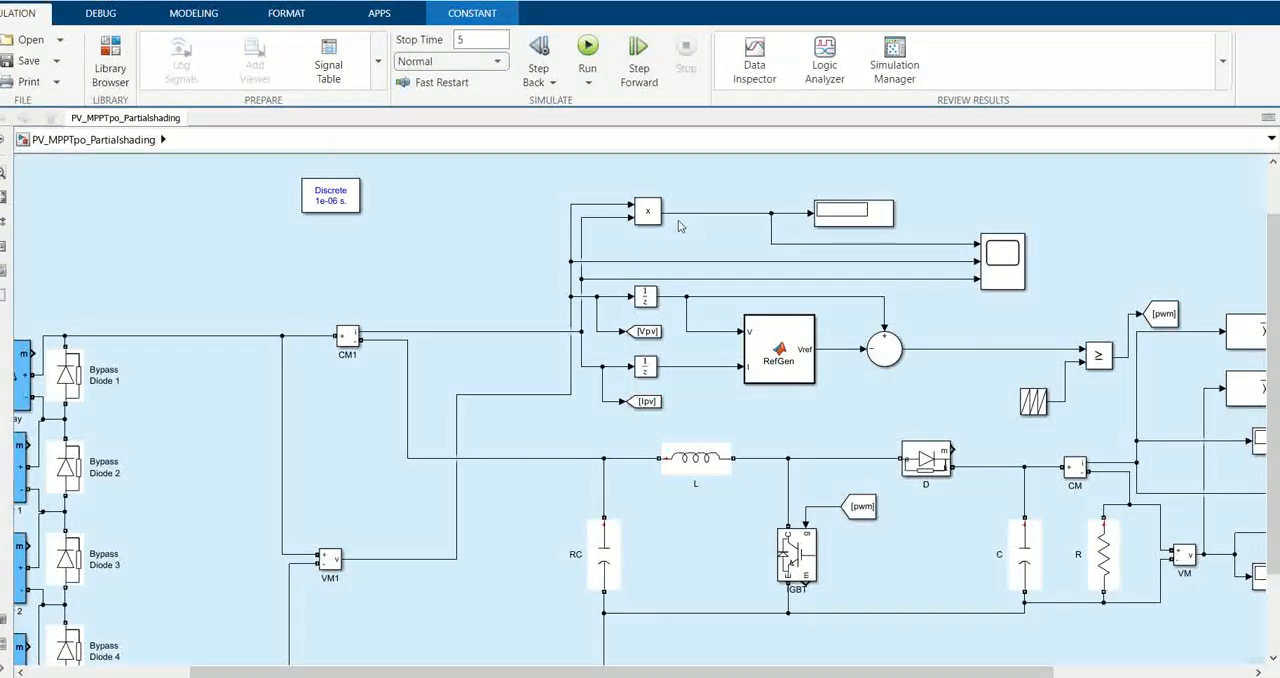
{"action": "mouse_move", "coordinate": [562, 307]}
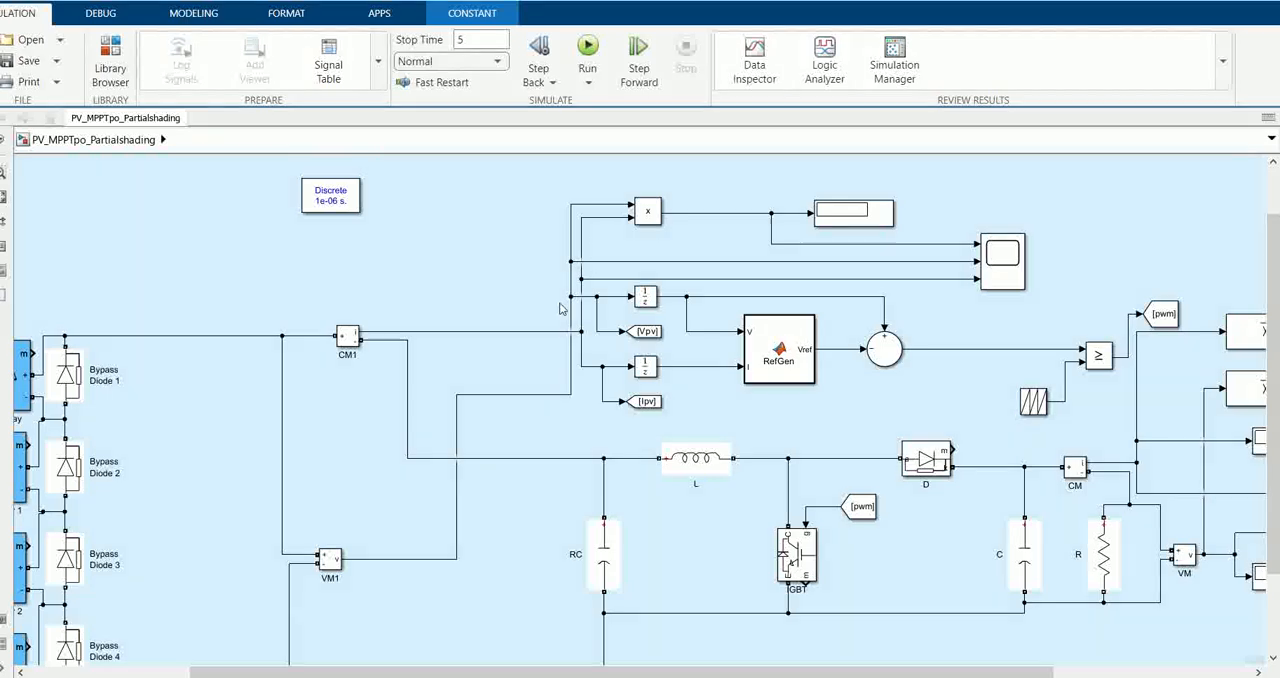
{"action": "mouse_move", "coordinate": [588, 285]}
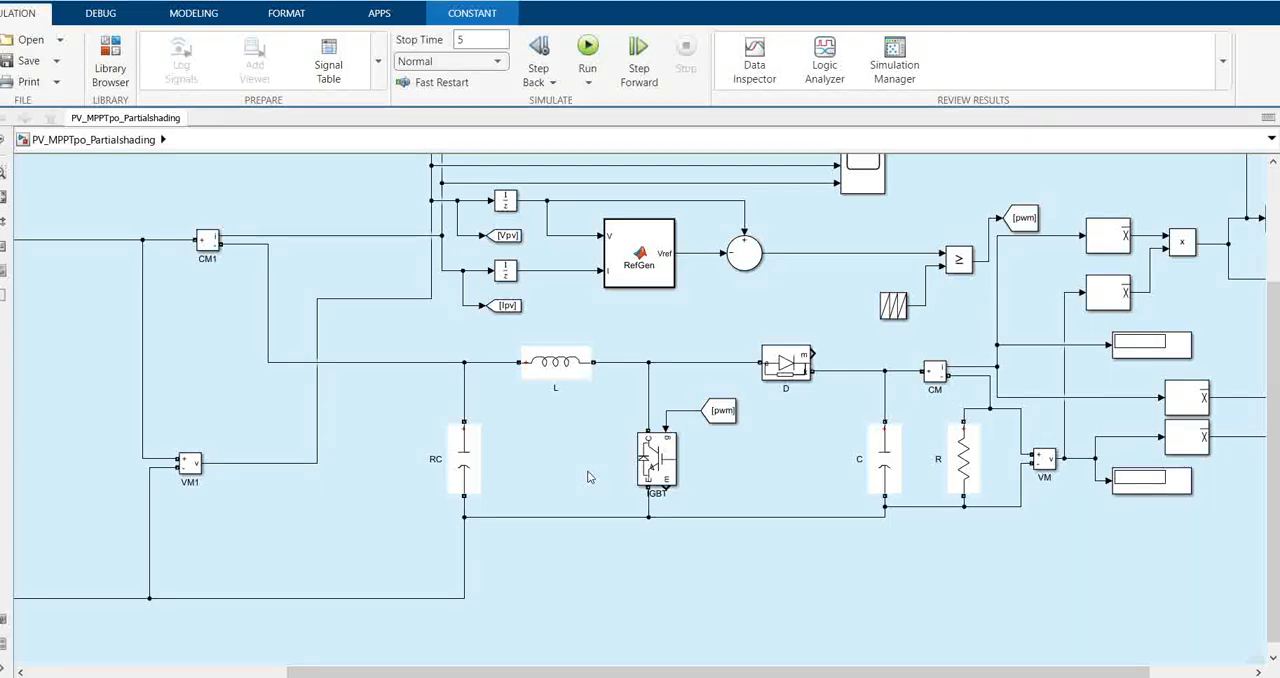
{"action": "mouse_move", "coordinate": [664, 489]}
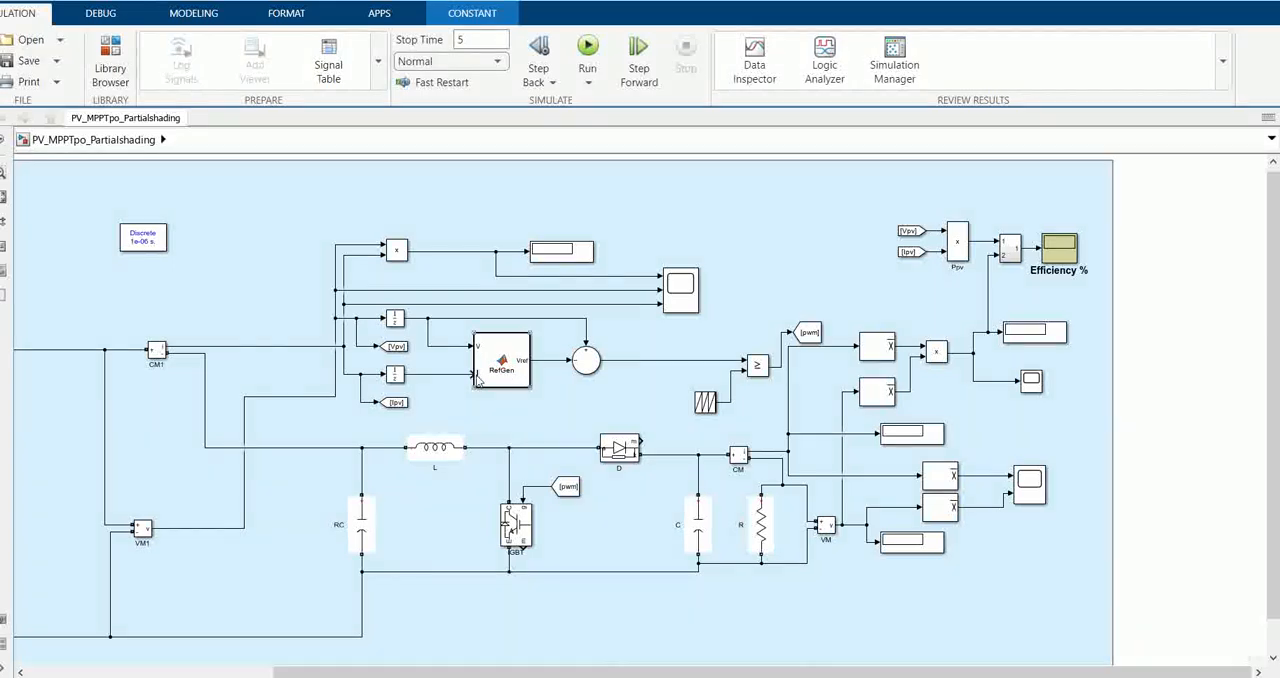
{"action": "mouse_move", "coordinate": [500, 360]}
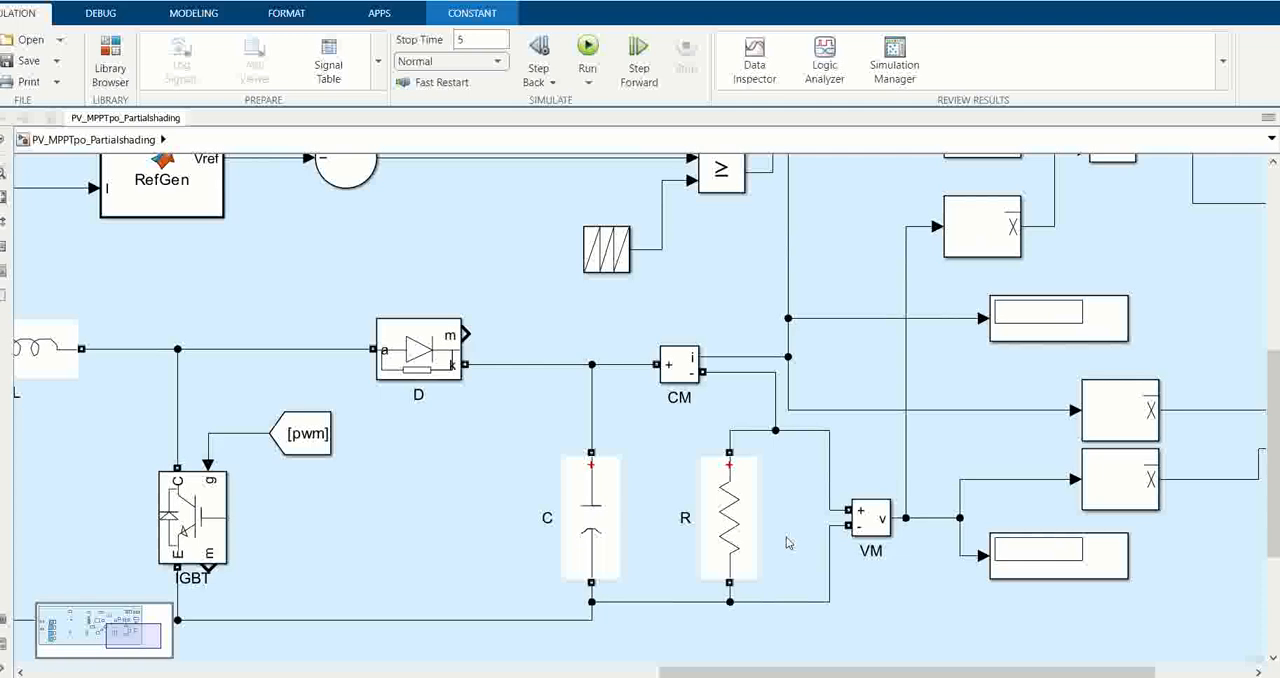
{"action": "double_click", "coordinate": [729, 517]}
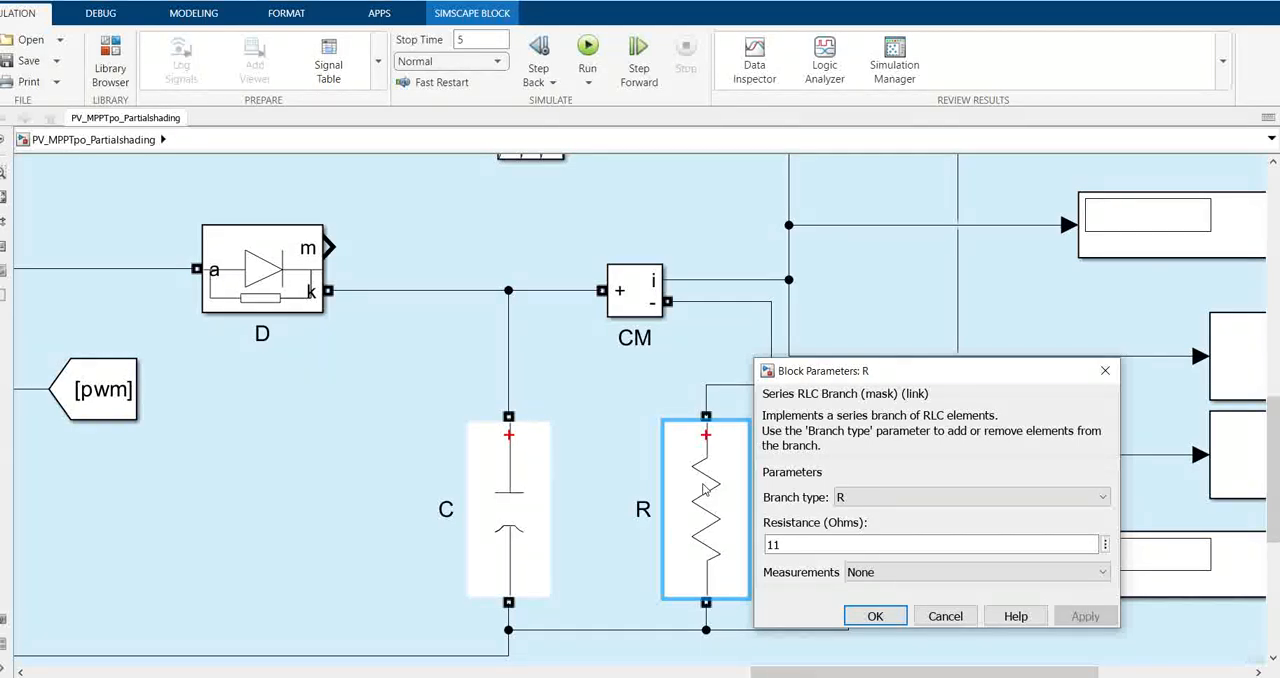
{"action": "mouse_move", "coordinate": [910, 630]}
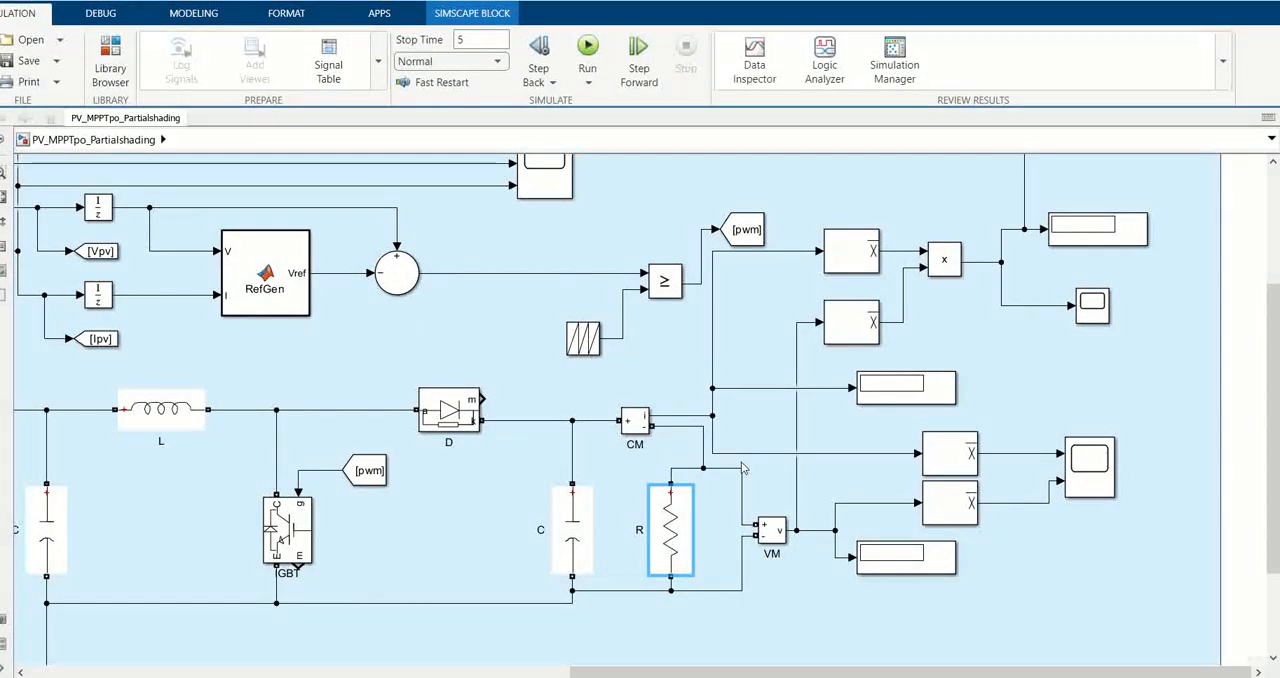
{"action": "left_click", "coordinate": [943, 259]}
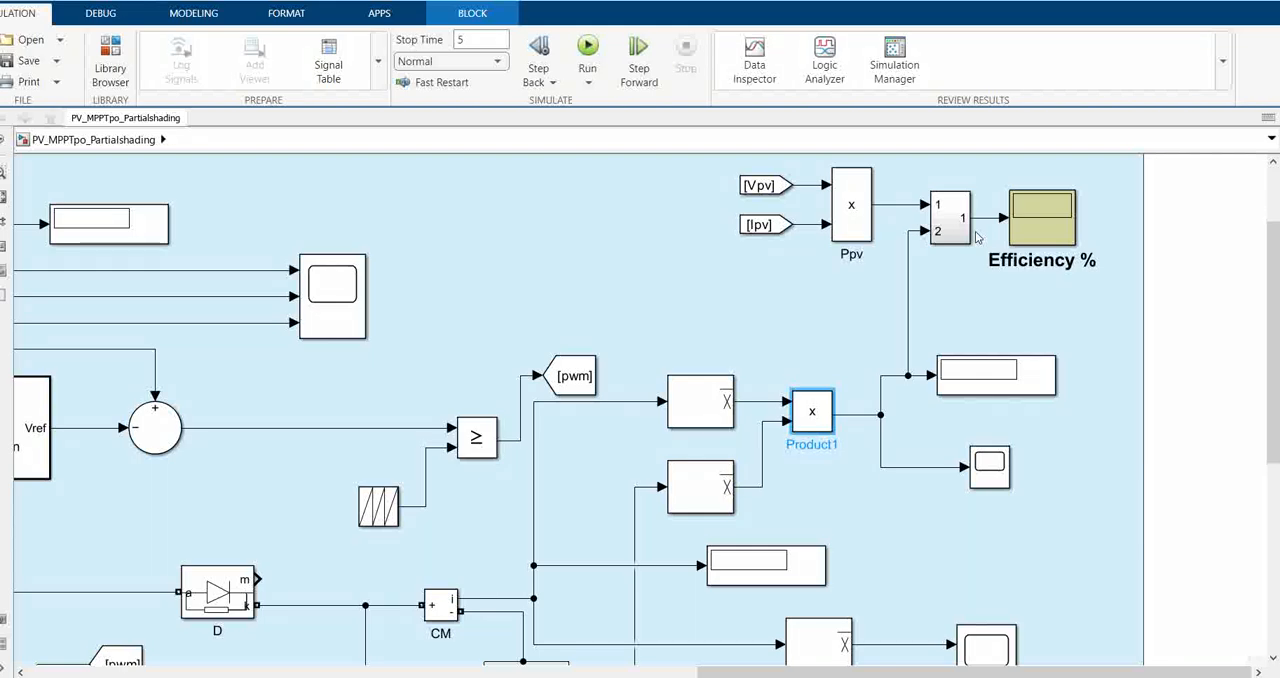
{"action": "mouse_move", "coordinate": [924, 154]}
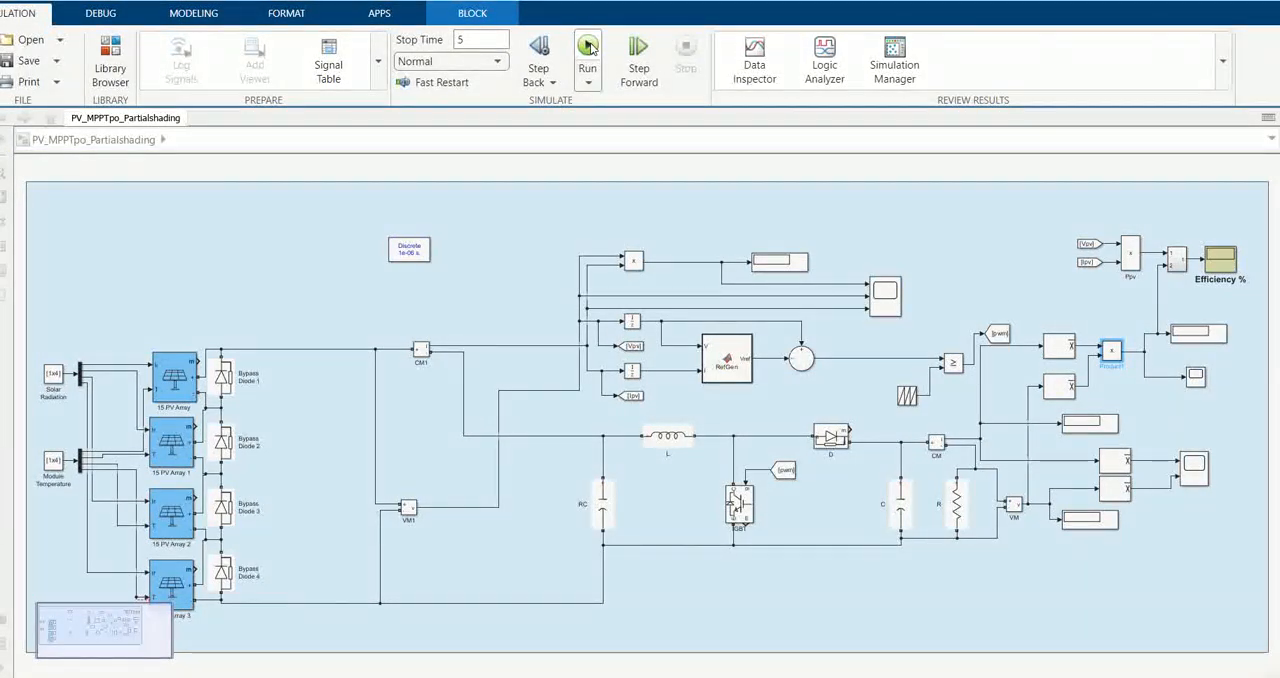
Step: Run the simulation with the whole model, arrays through the Efficiency % scope, fitted in view
{"action": "left_click", "coordinate": [588, 50]}
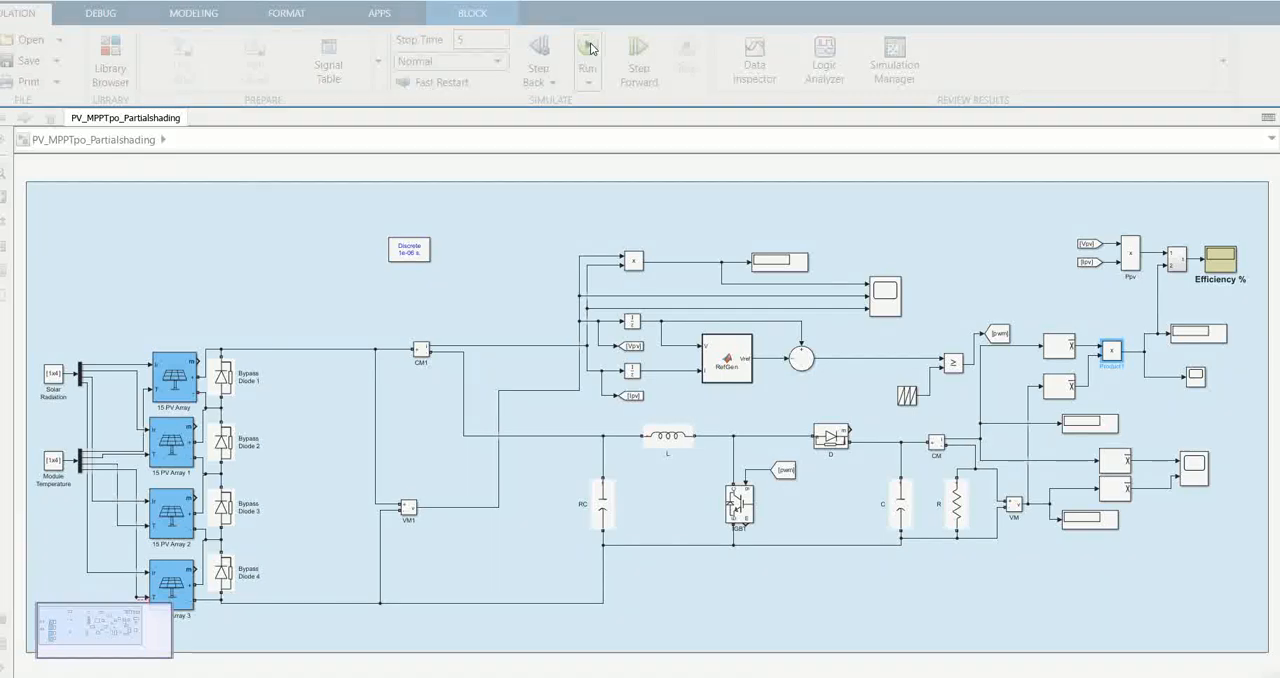
Step: Let the simulation run until PV power reads about 1.477e+04 W, then select Scope1
{"action": "left_click", "coordinate": [587, 44]}
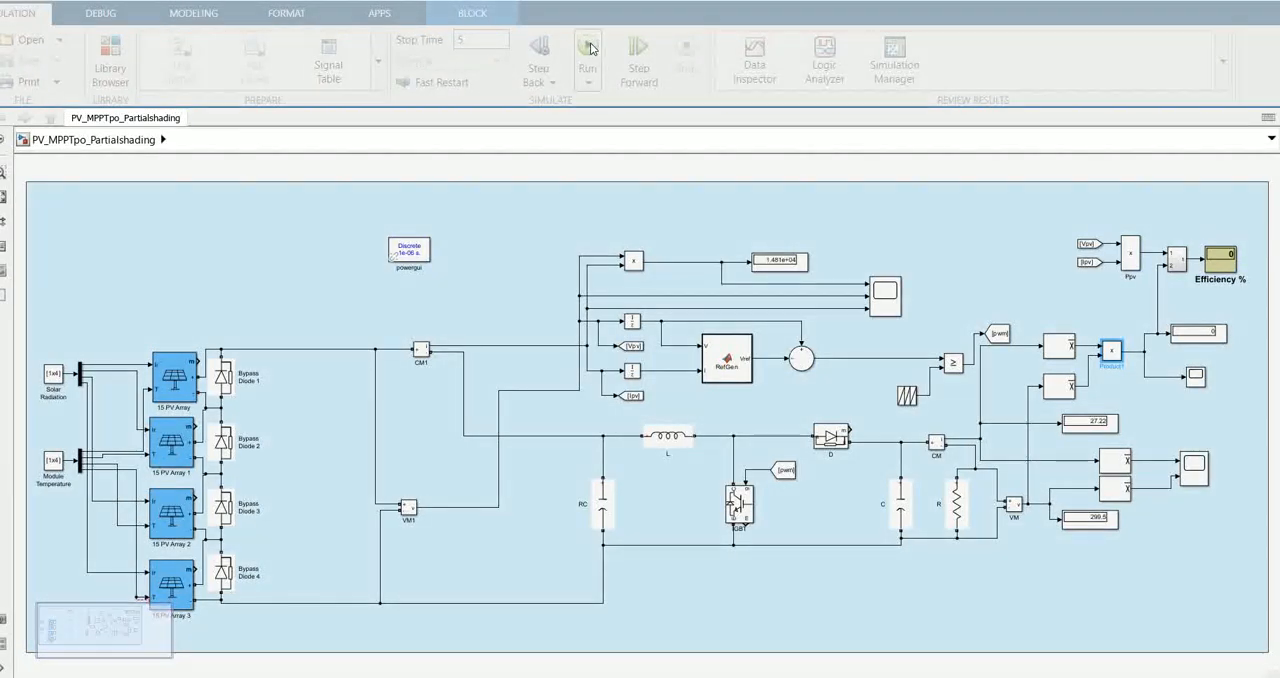
{"action": "left_click", "coordinate": [588, 45]}
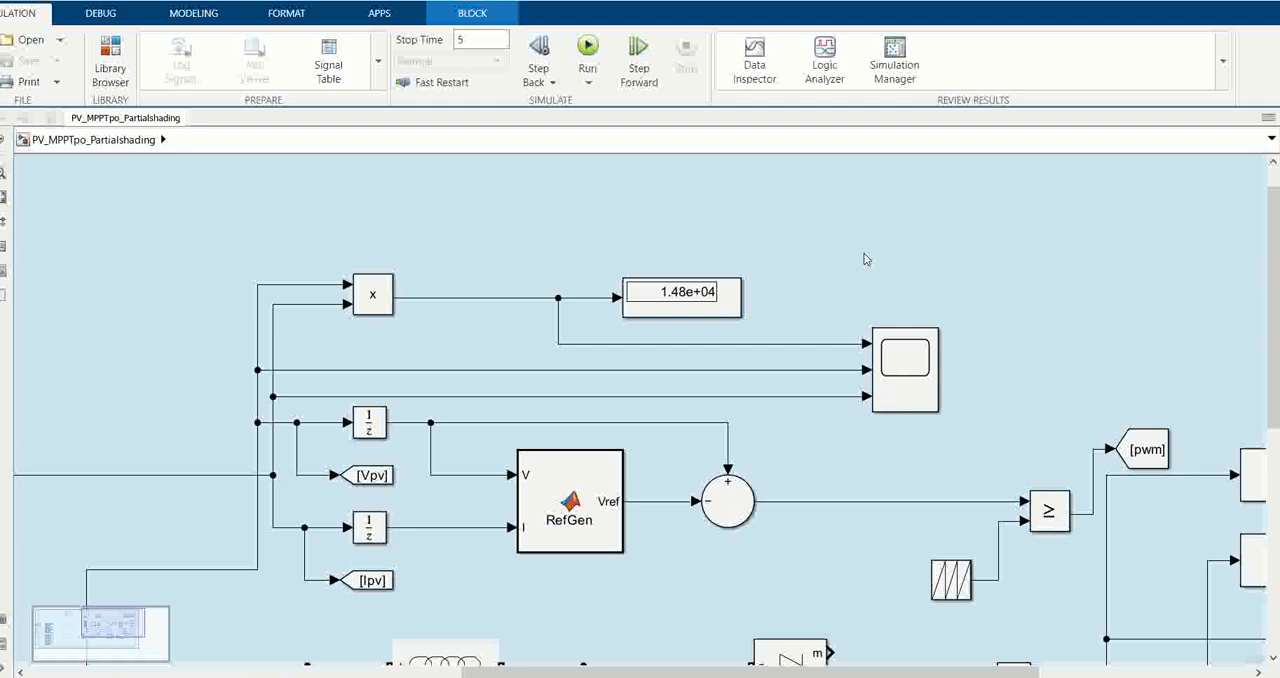
{"action": "left_click", "coordinate": [587, 50]}
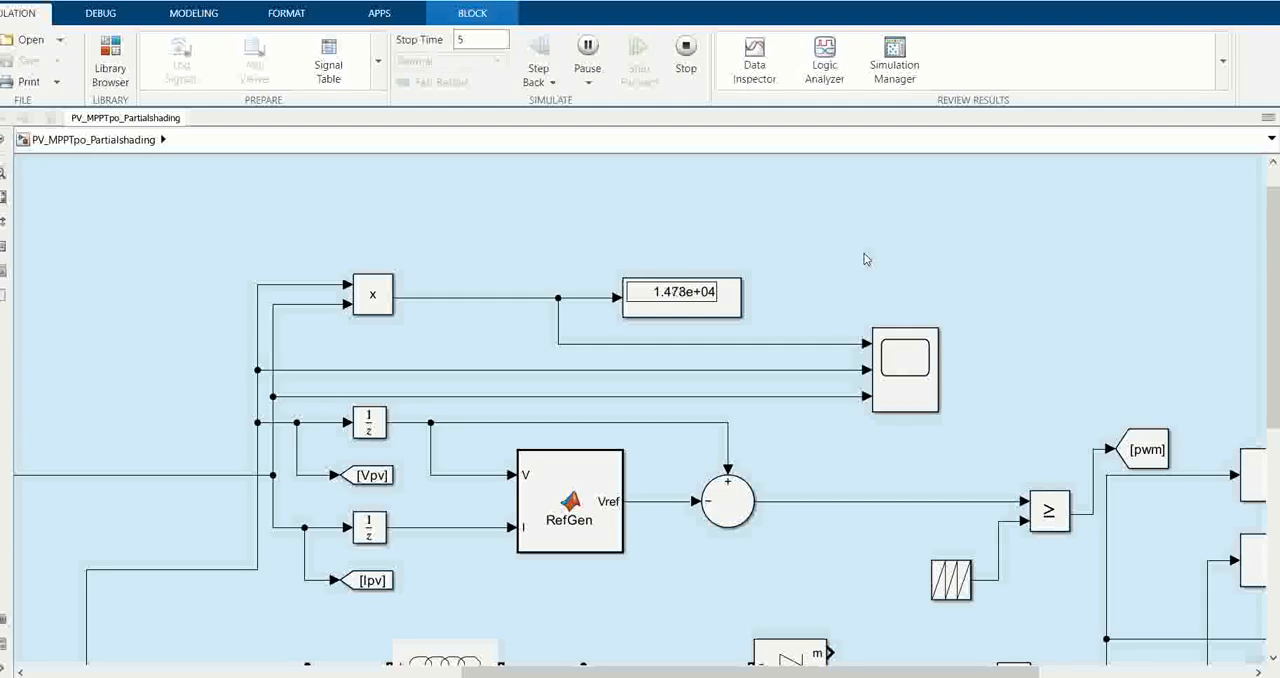
{"action": "left_click", "coordinate": [905, 357]}
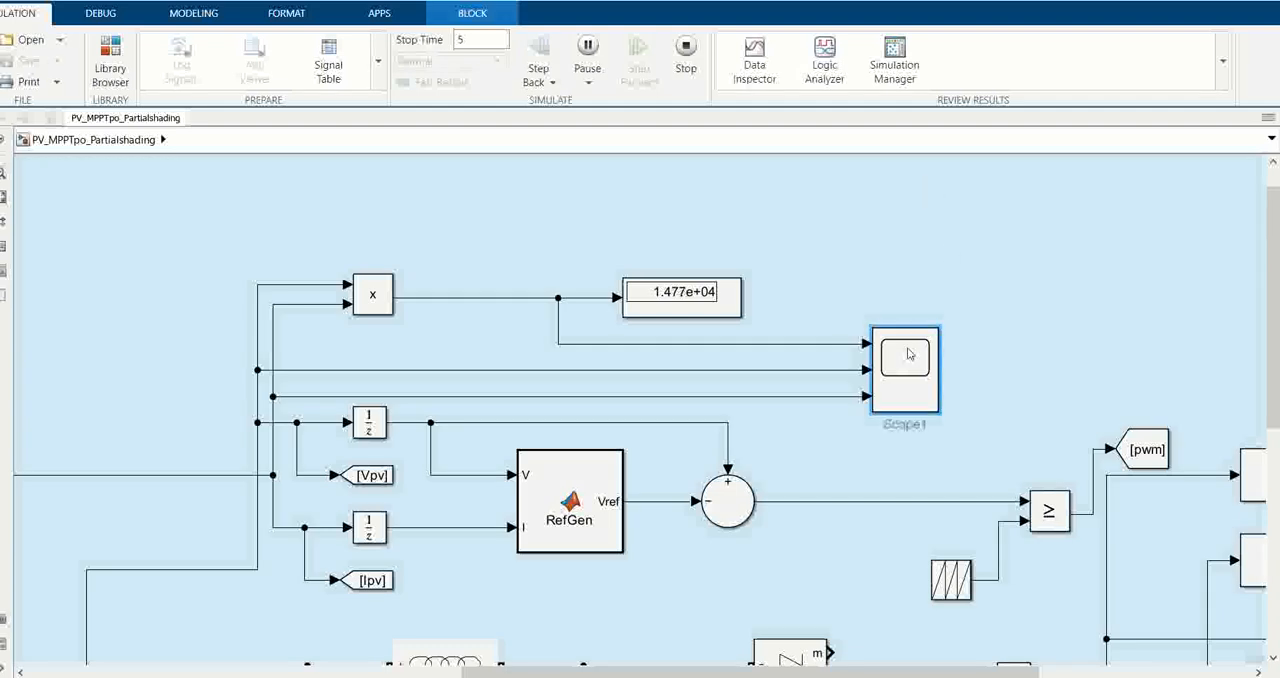
Step: Open Scope1 to watch PV power near 15,000 W, voltage near 180 V and current
{"action": "double_click", "coordinate": [904, 357]}
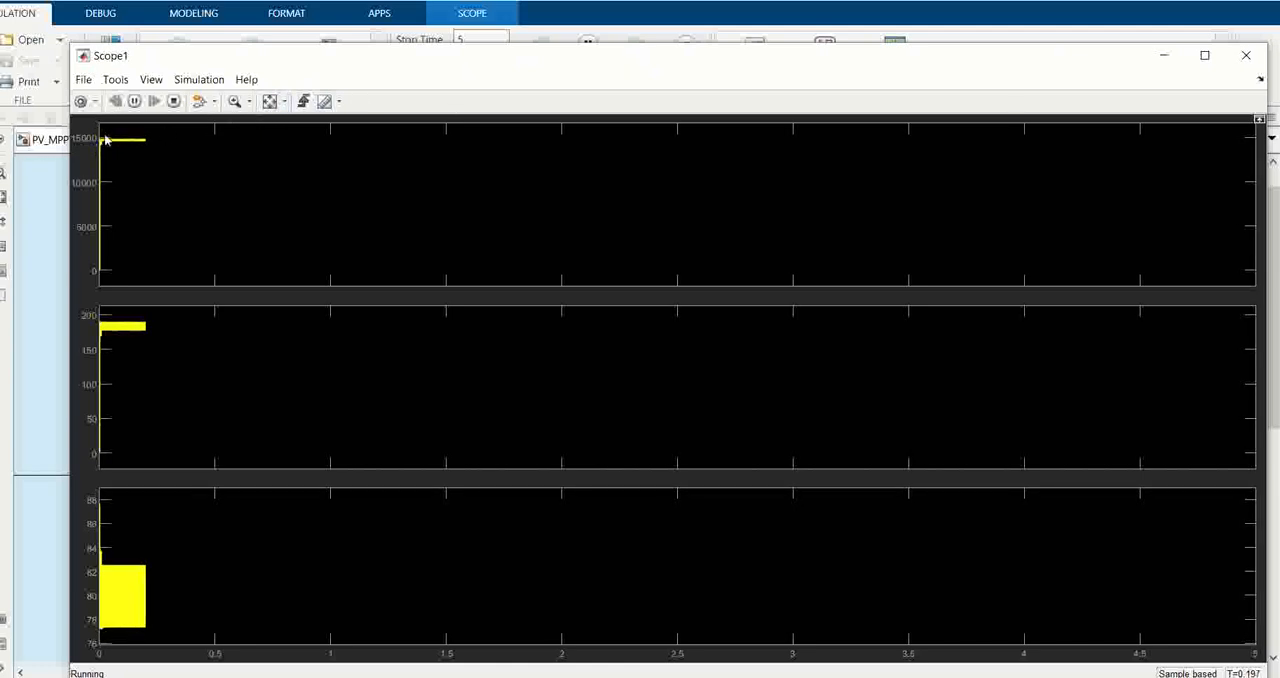
{"action": "mouse_move", "coordinate": [128, 158]}
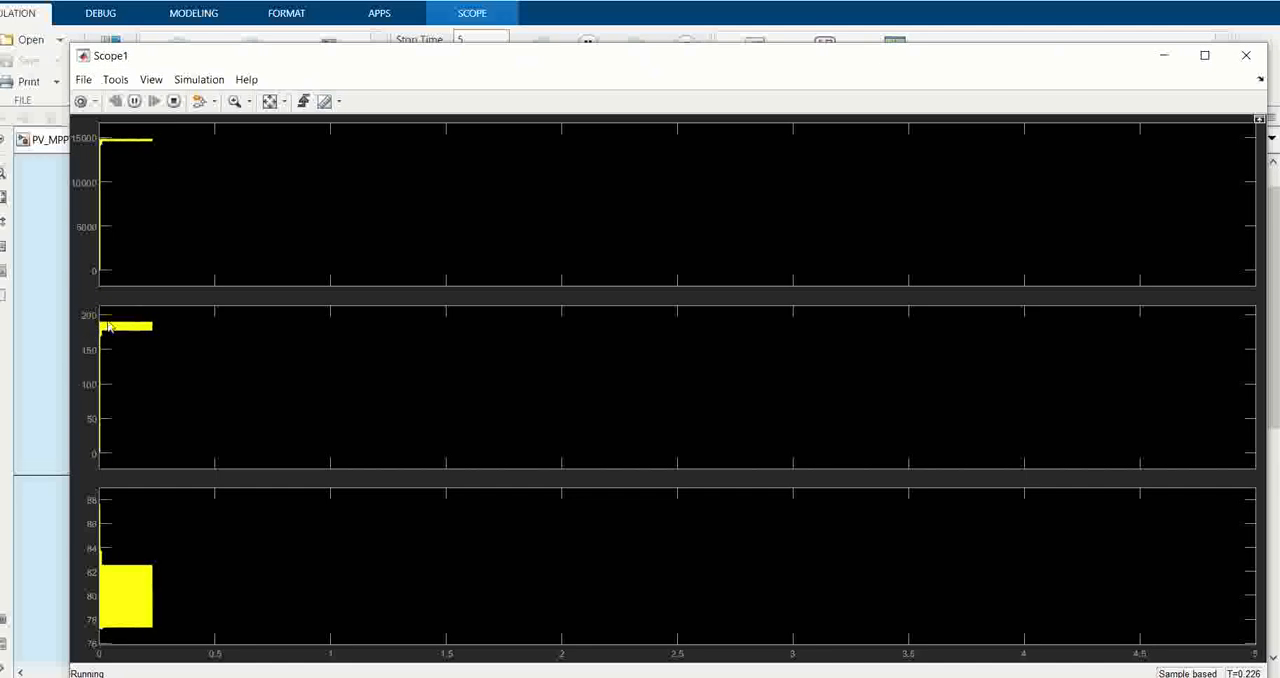
{"action": "mouse_move", "coordinate": [113, 332]}
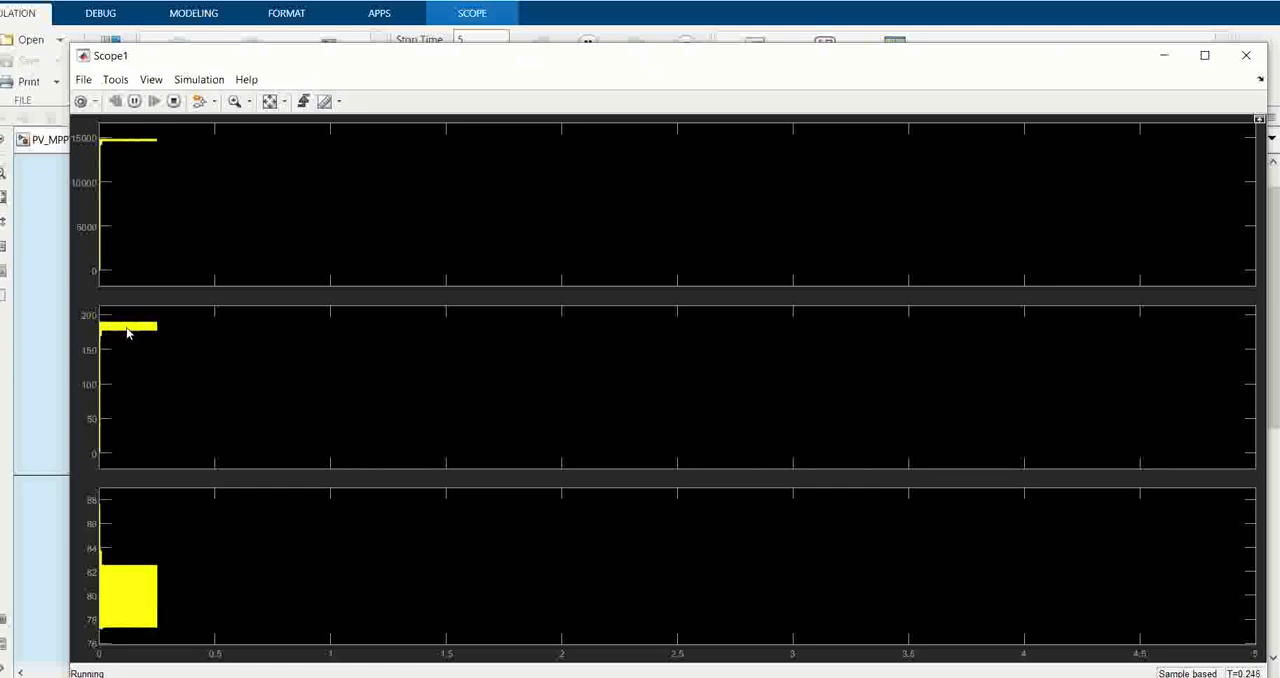
{"action": "mouse_move", "coordinate": [151, 418]}
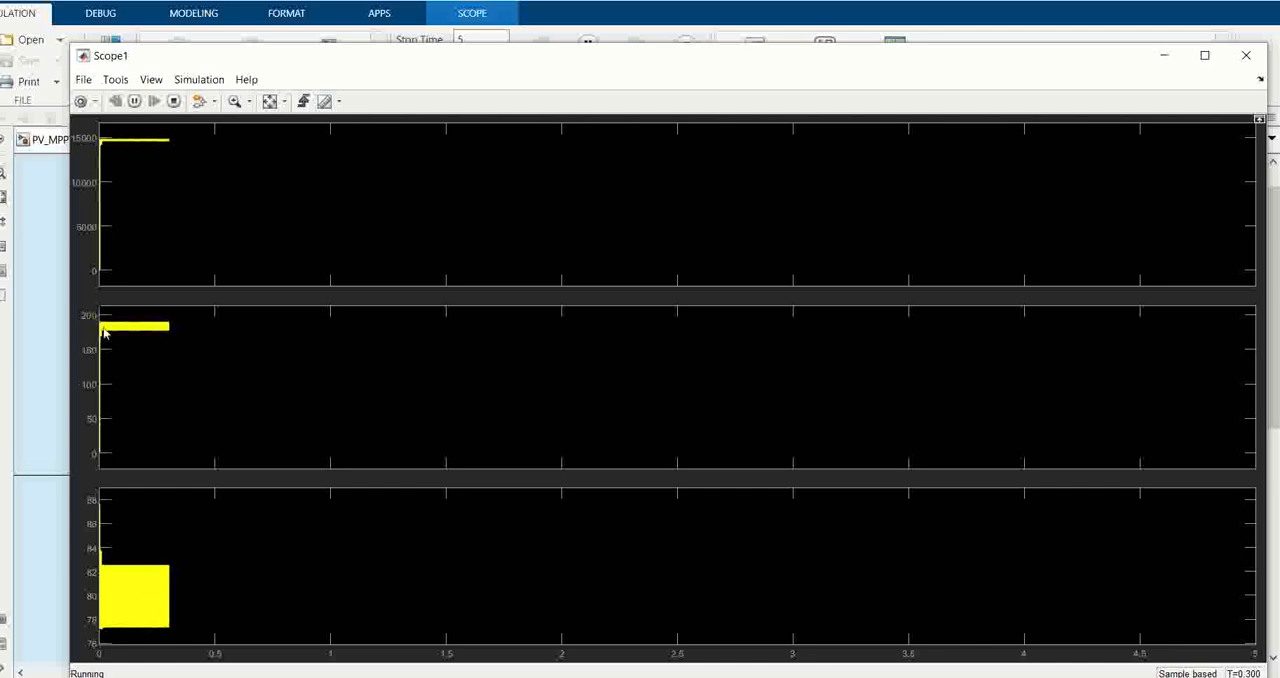
{"action": "mouse_move", "coordinate": [137, 331]}
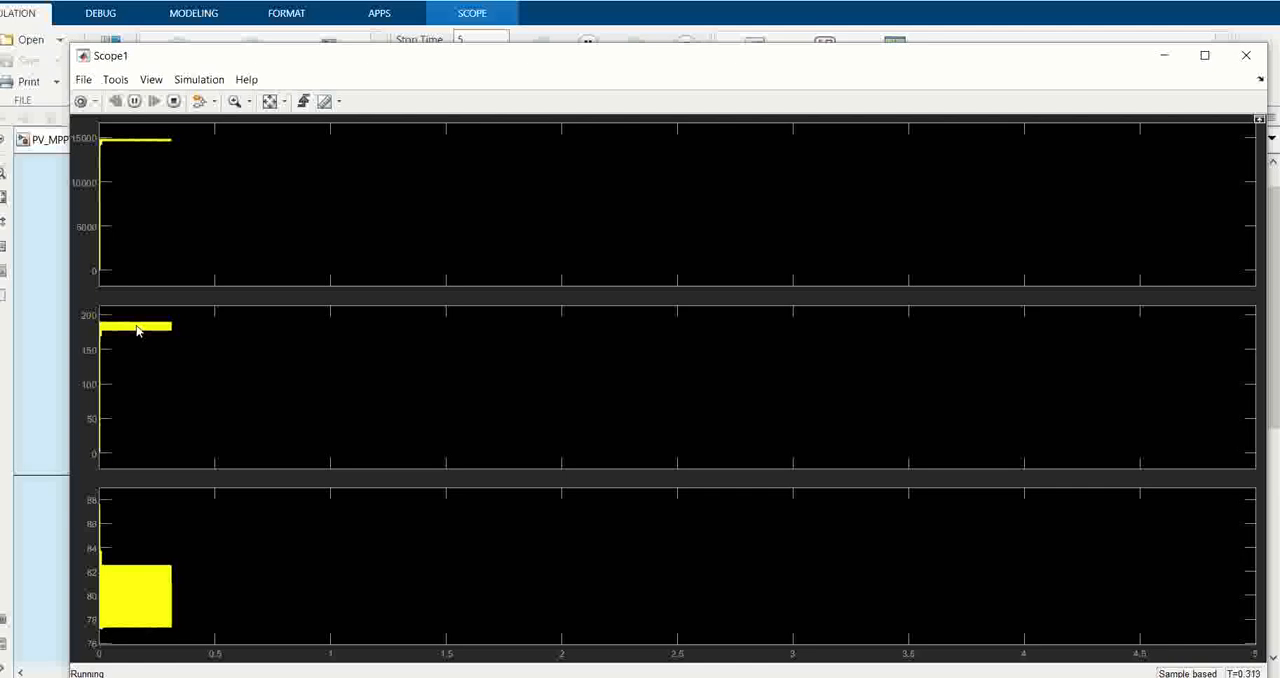
{"action": "mouse_move", "coordinate": [148, 341]}
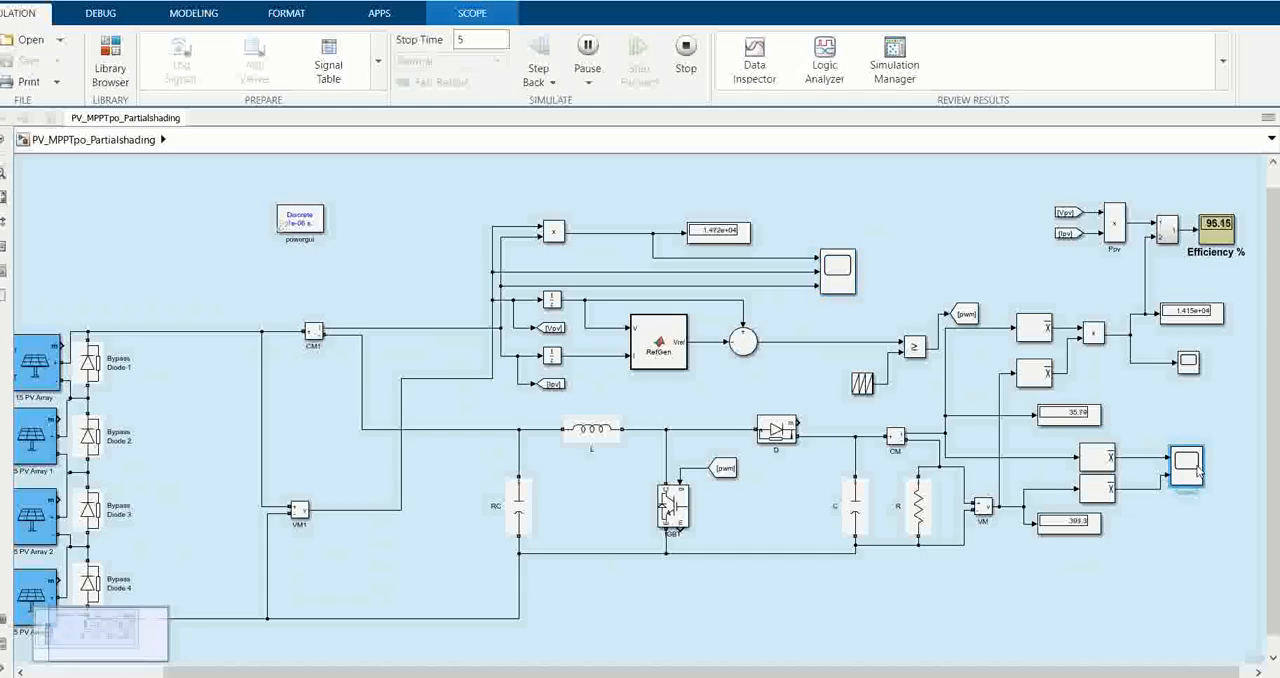
Step: Open Scope2 maximized, showing output current near 36 A and voltage near 400 V
{"action": "double_click", "coordinate": [1186, 465]}
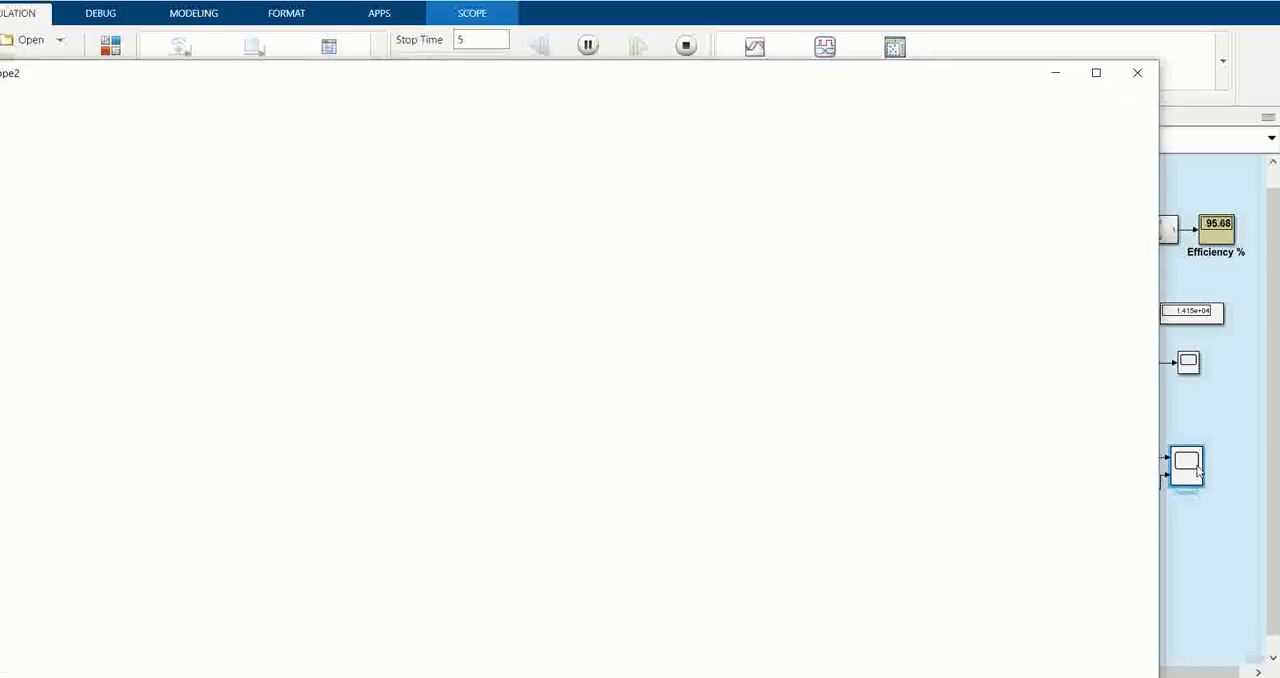
{"action": "left_click", "coordinate": [1096, 72]}
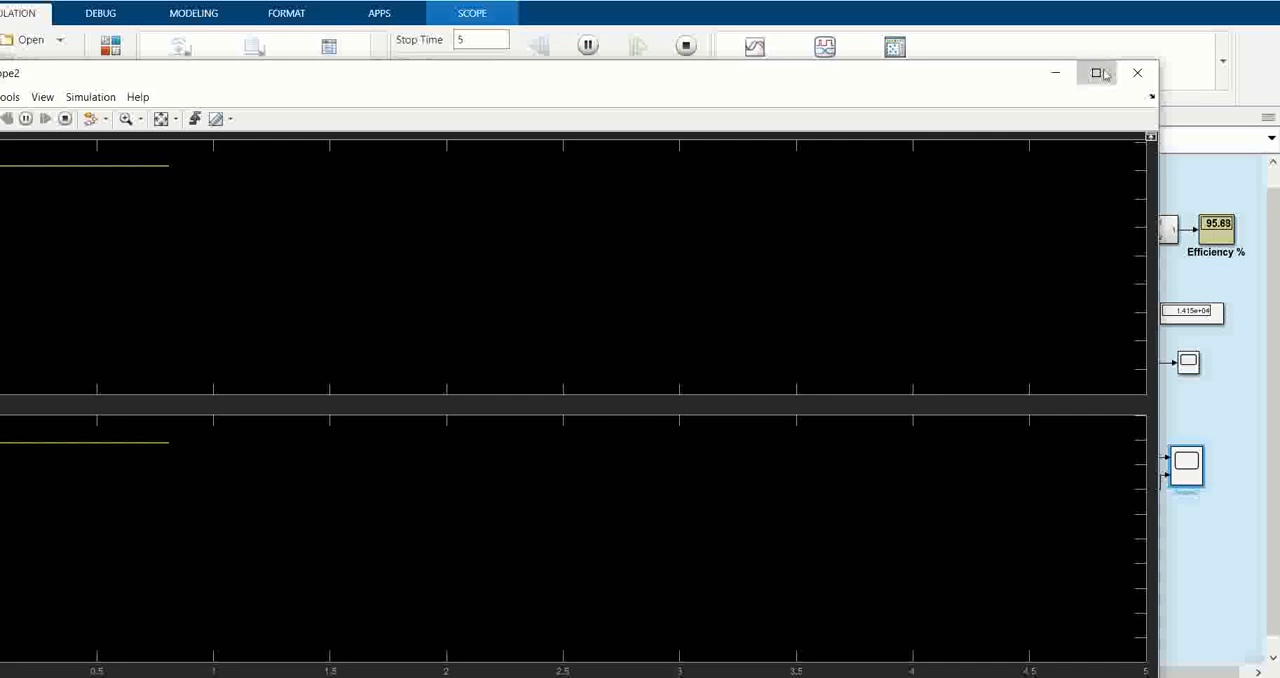
{"action": "left_click", "coordinate": [1096, 72]}
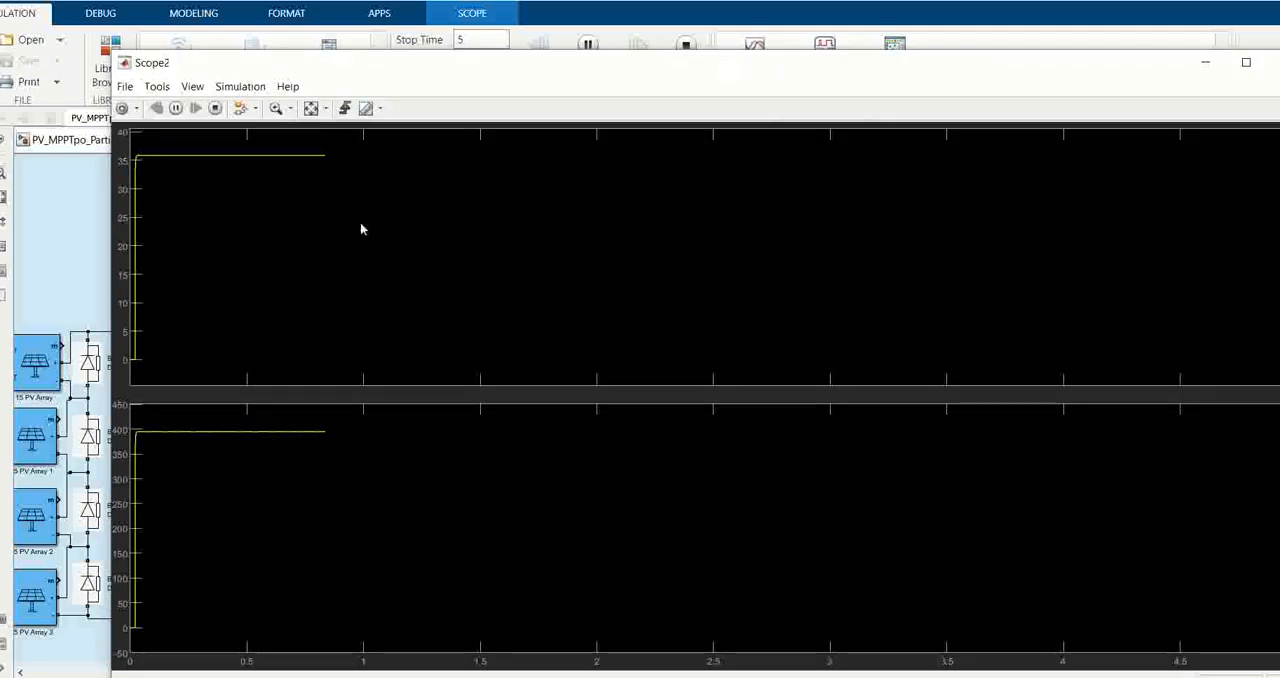
{"action": "mouse_move", "coordinate": [268, 388]}
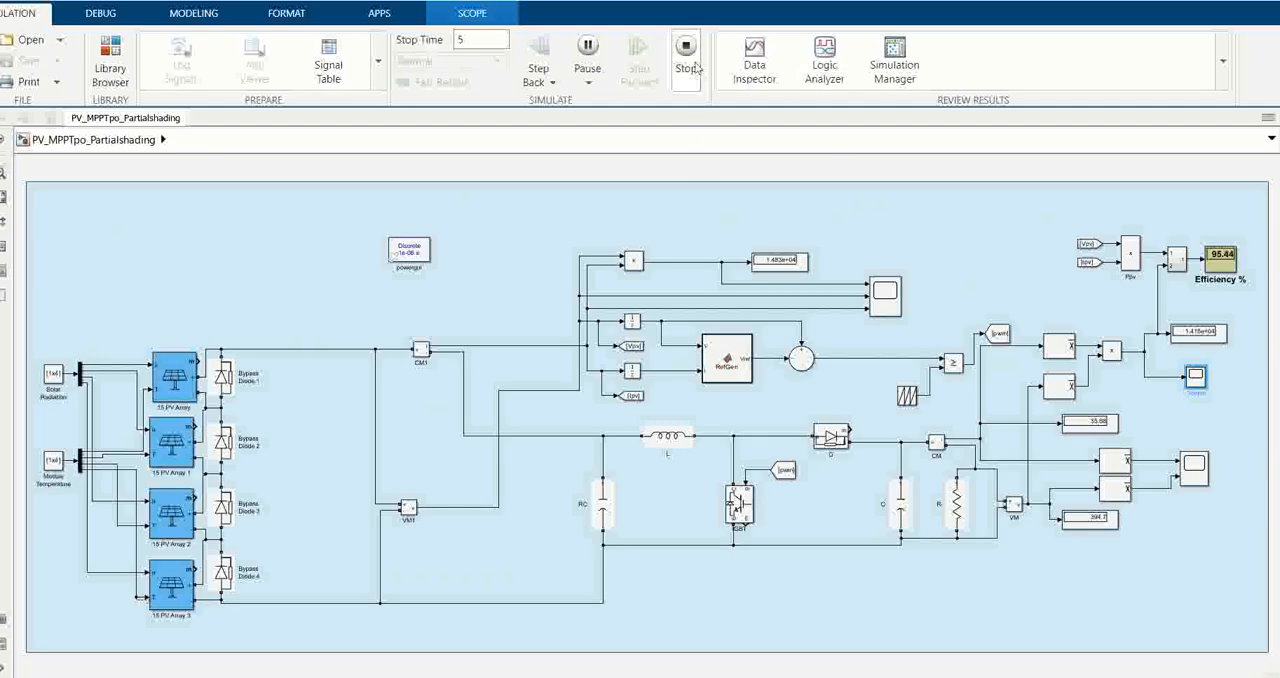
{"action": "mouse_move", "coordinate": [686, 50]}
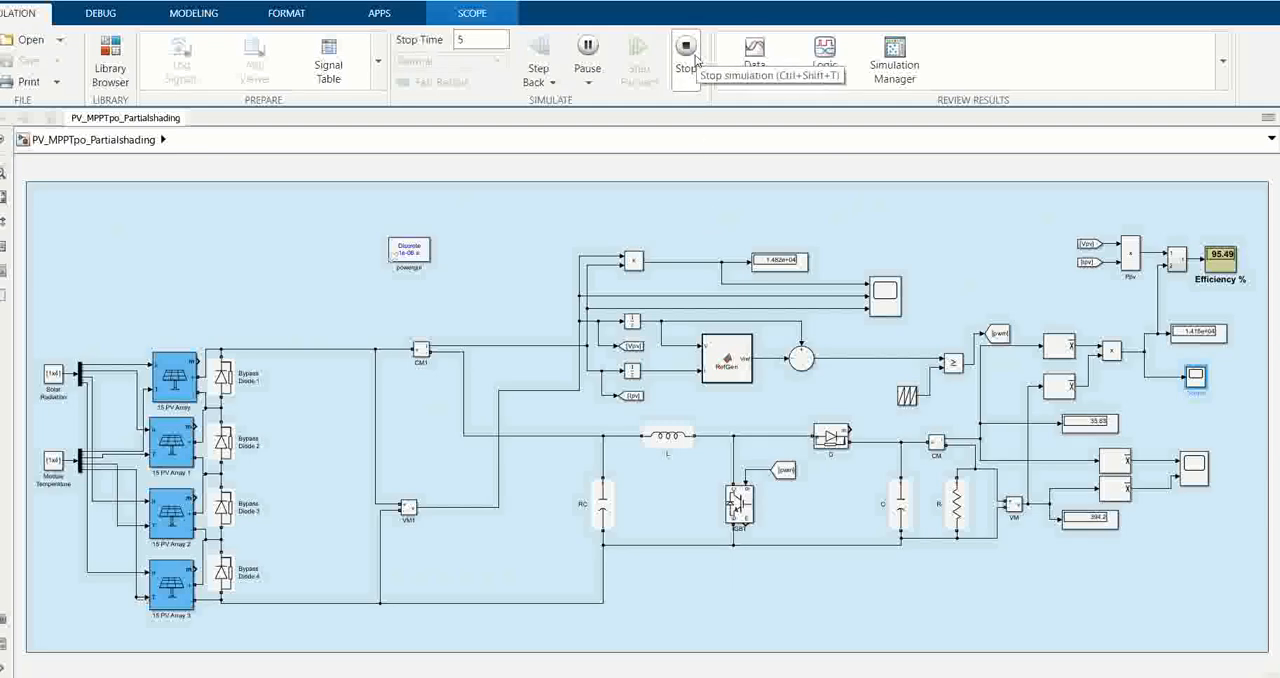